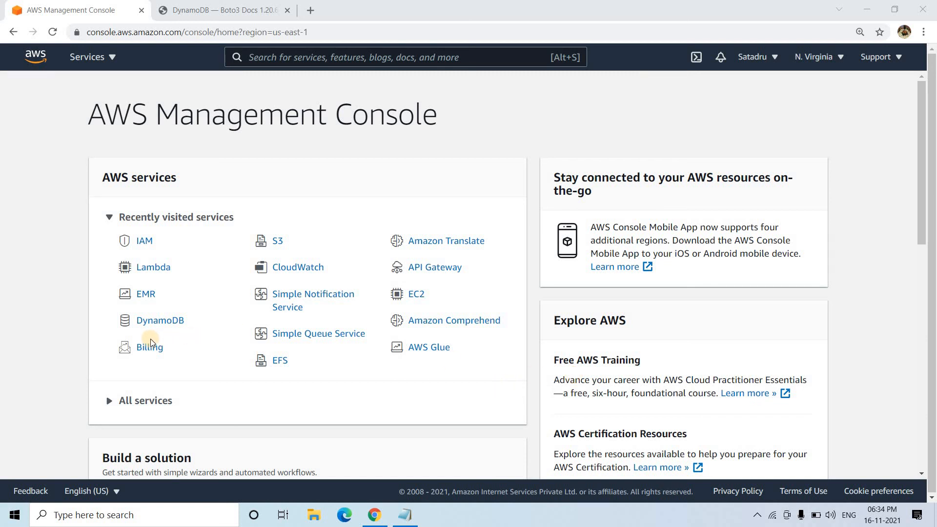
{"action": "mouse_move", "coordinate": [148, 314]}
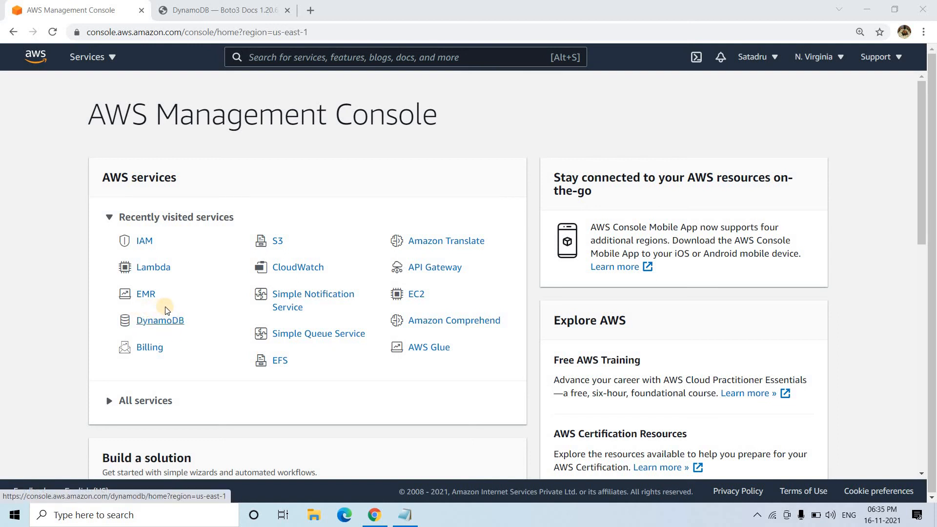
{"action": "mouse_move", "coordinate": [150, 334]}
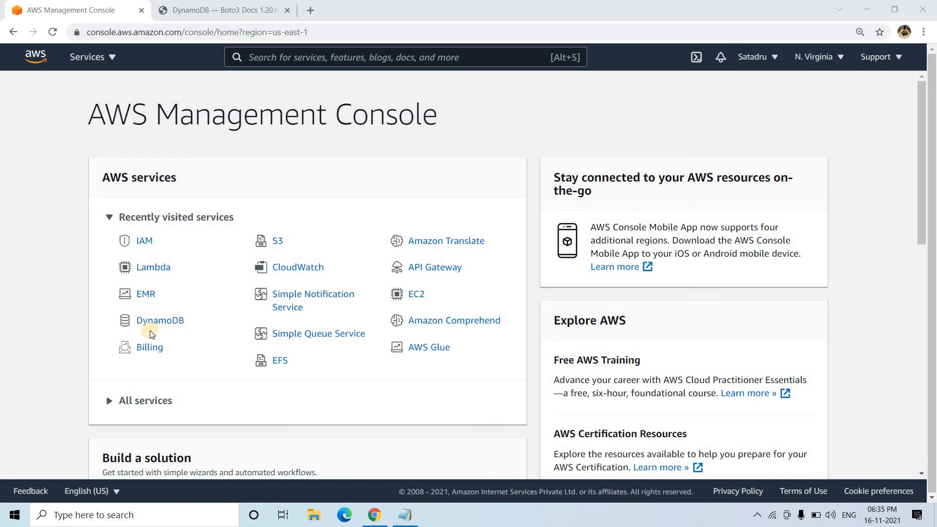
{"action": "mouse_move", "coordinate": [160, 320]}
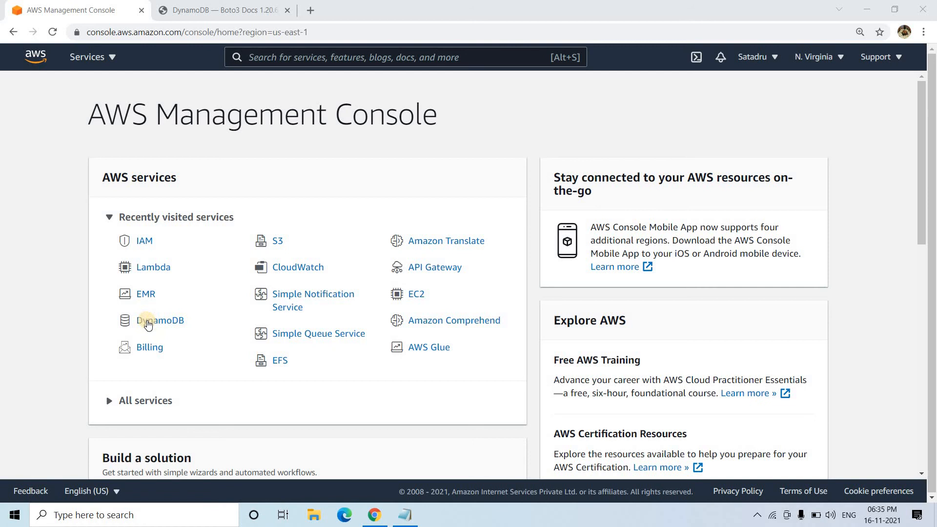
{"action": "mouse_move", "coordinate": [159, 320]}
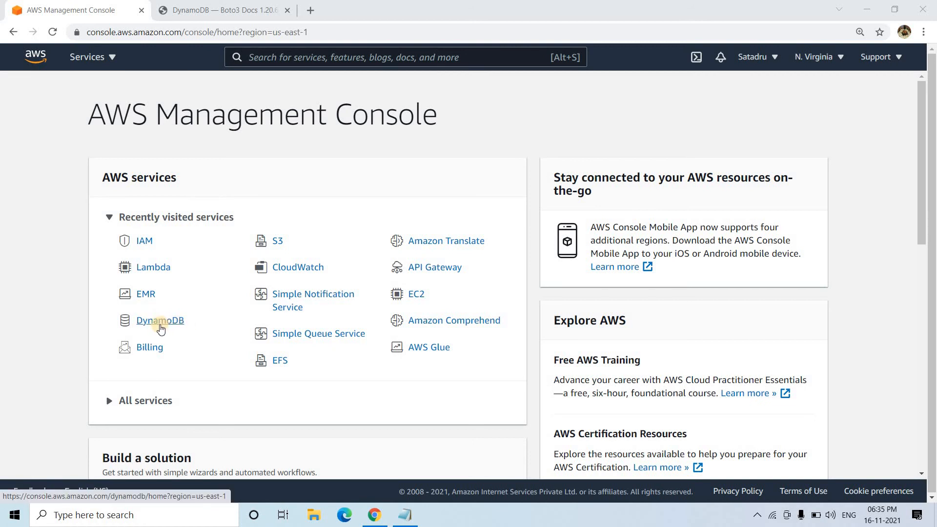
{"action": "mouse_move", "coordinate": [160, 320]}
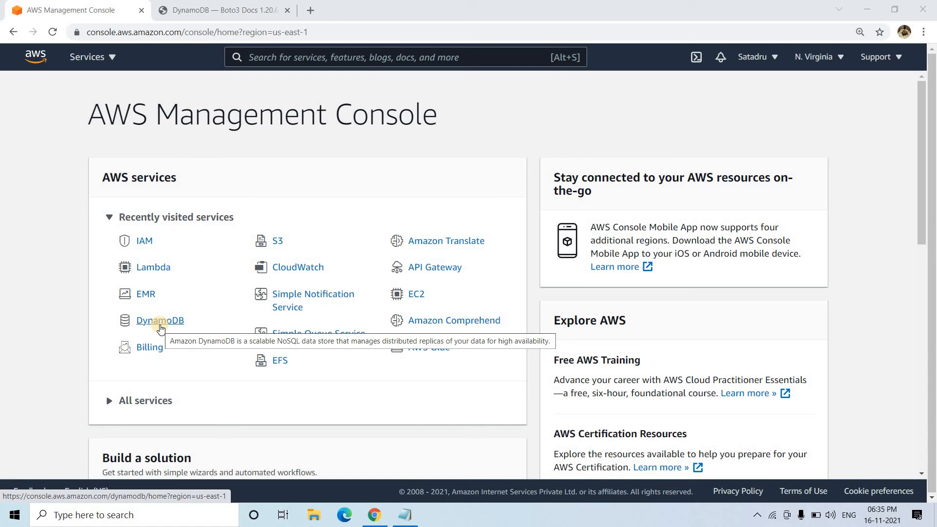
{"action": "mouse_move", "coordinate": [221, 317]}
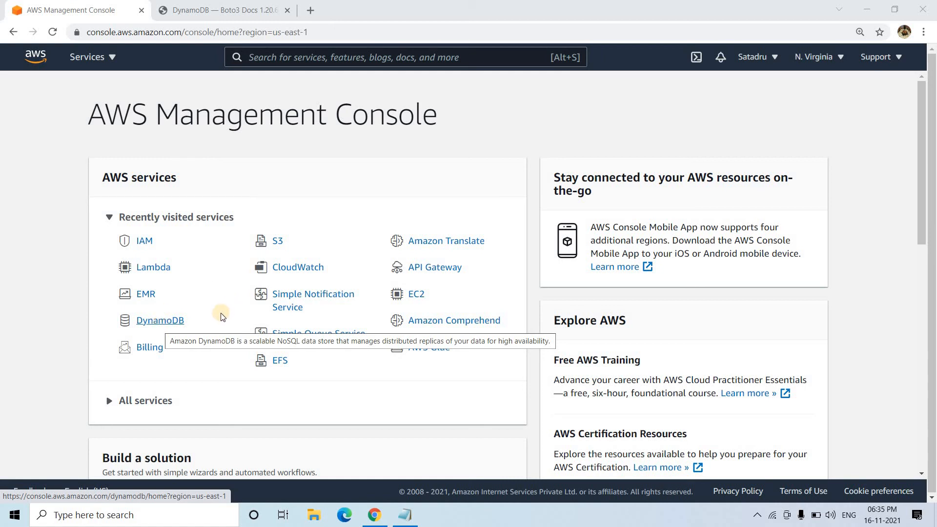
{"action": "mouse_move", "coordinate": [153, 266]}
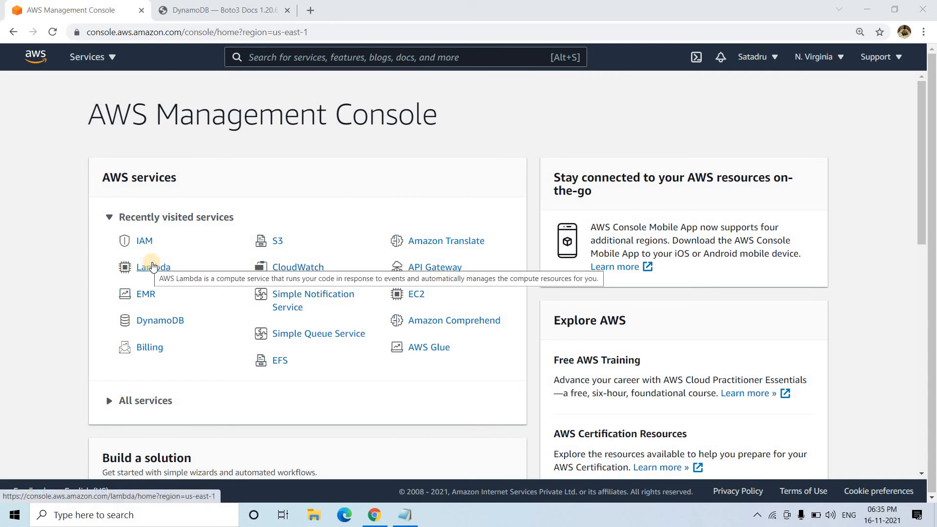
{"action": "mouse_move", "coordinate": [157, 266]}
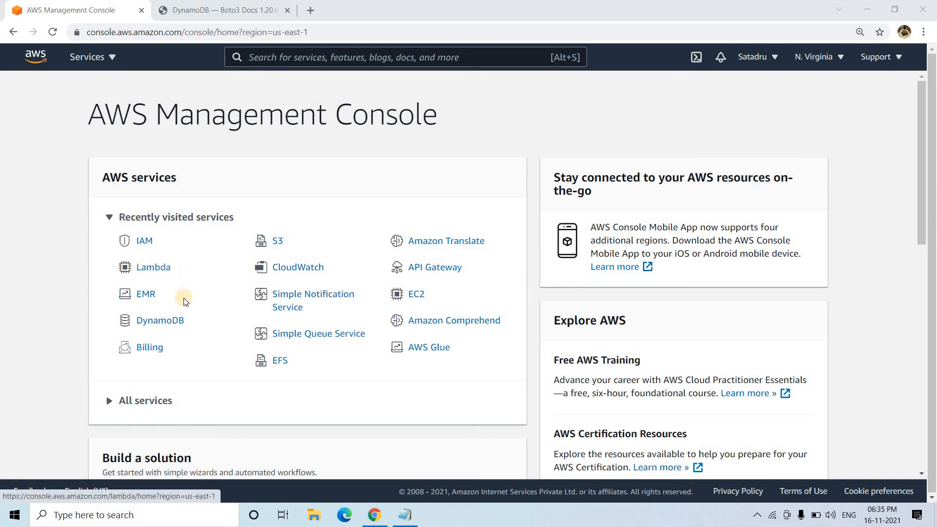
{"action": "mouse_move", "coordinate": [159, 320]}
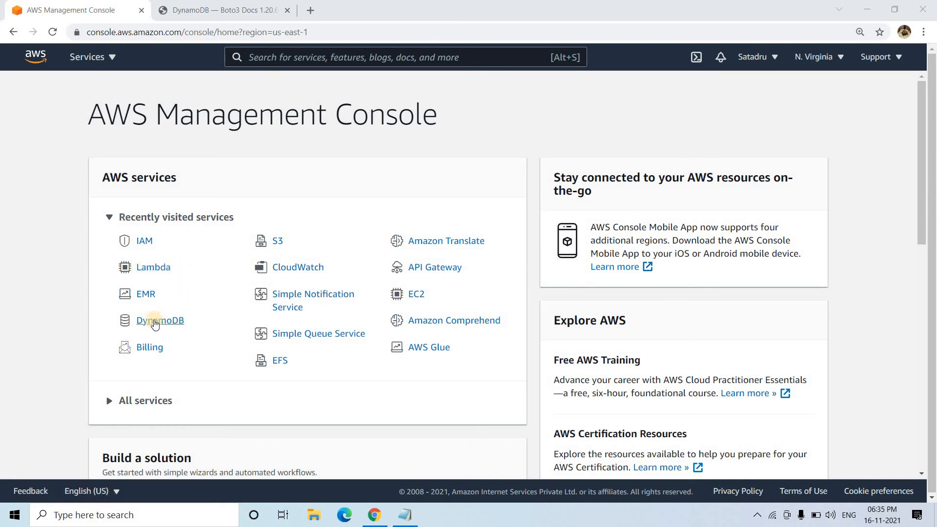
{"action": "mouse_move", "coordinate": [153, 267]}
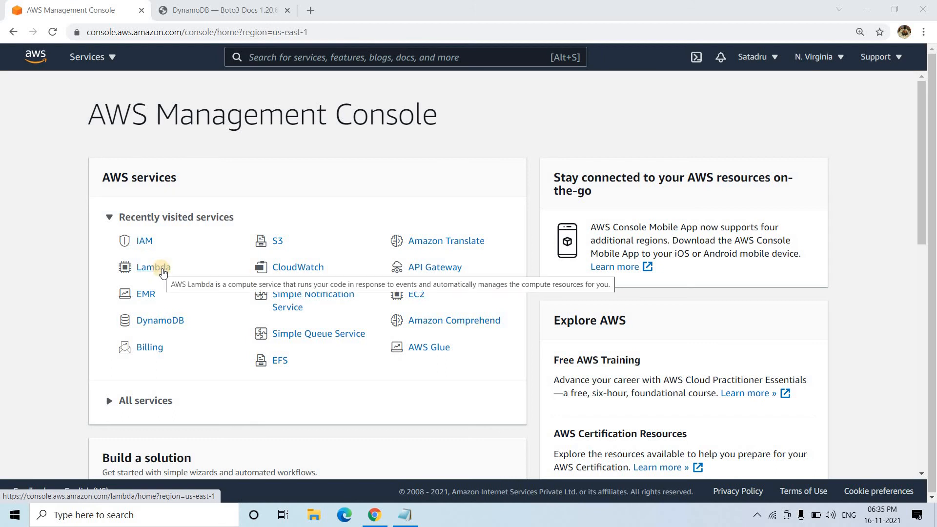
- Create the DynamoDB table 'student' with partition key roll_no of type Number
{"action": "left_click", "coordinate": [160, 320]}
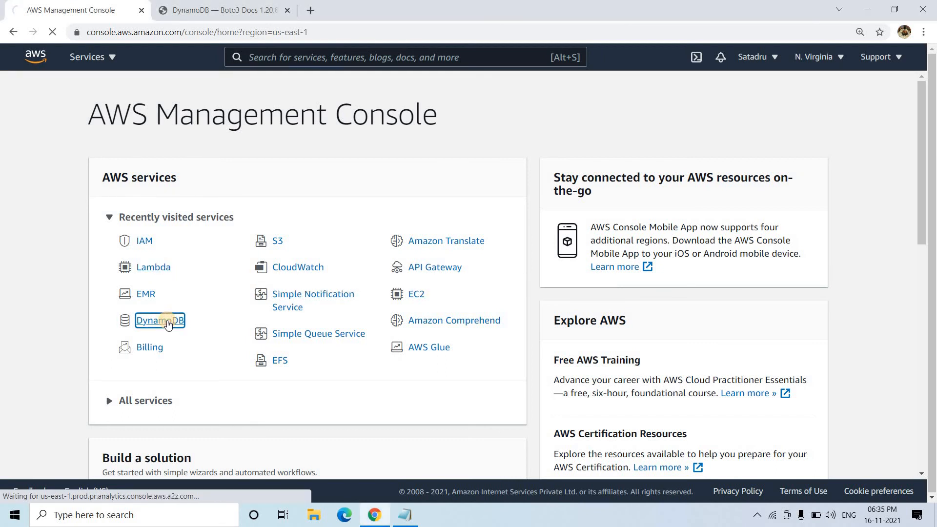
{"action": "left_click", "coordinate": [160, 320]}
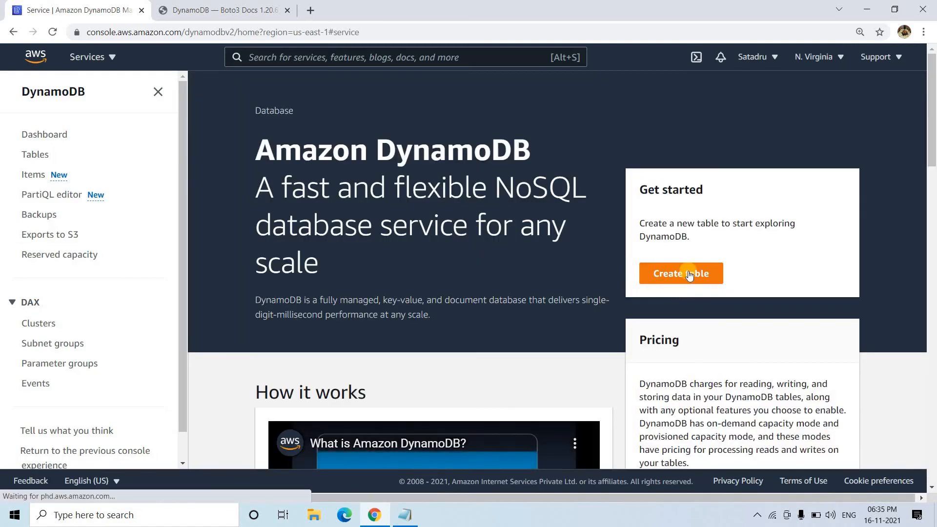
{"action": "left_click", "coordinate": [679, 274]}
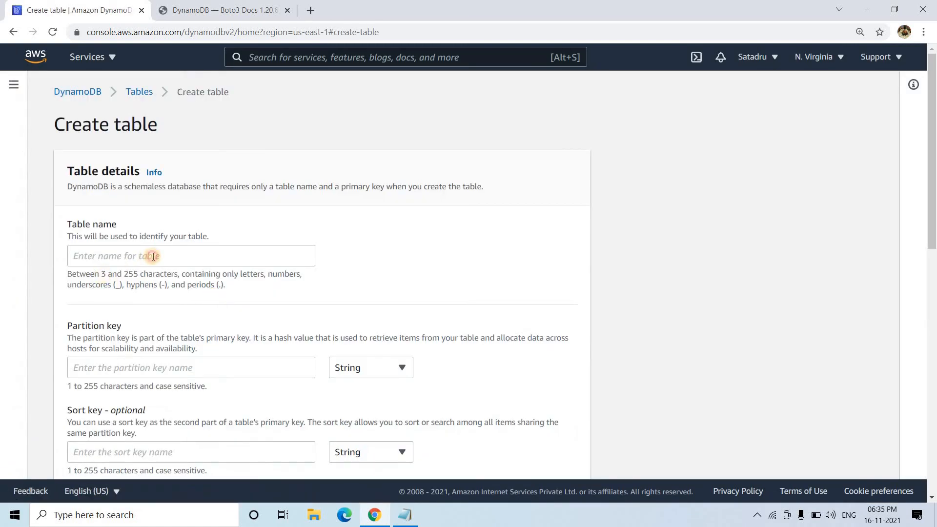
{"action": "type", "text": "stud"}
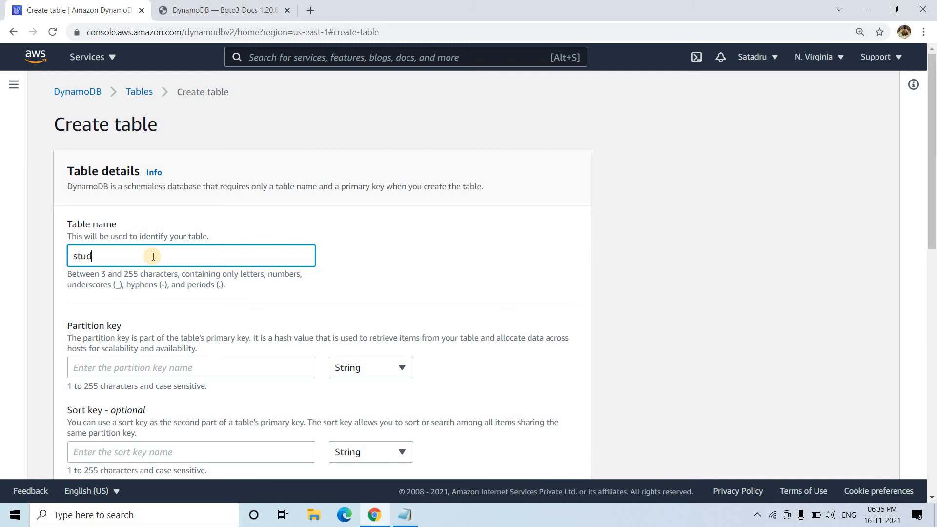
{"action": "type", "text": "ent"}
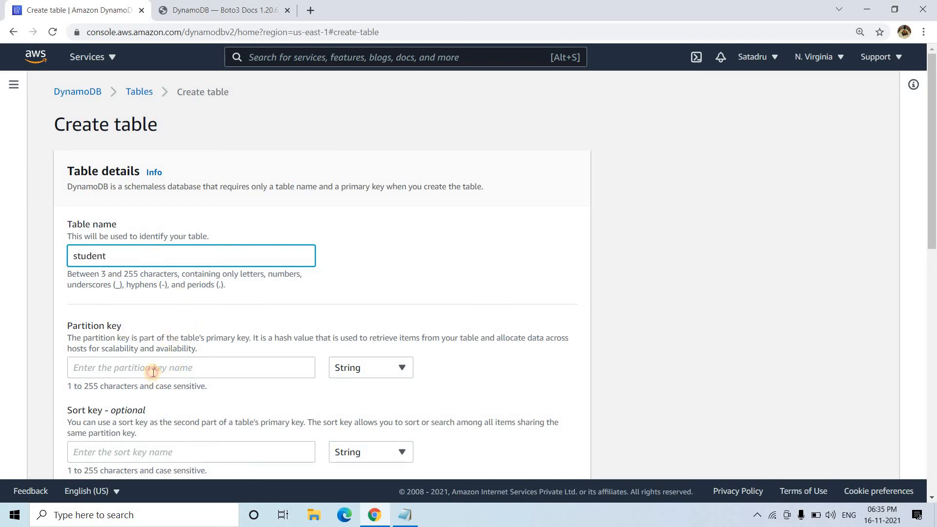
{"action": "type", "text": "roll_no"}
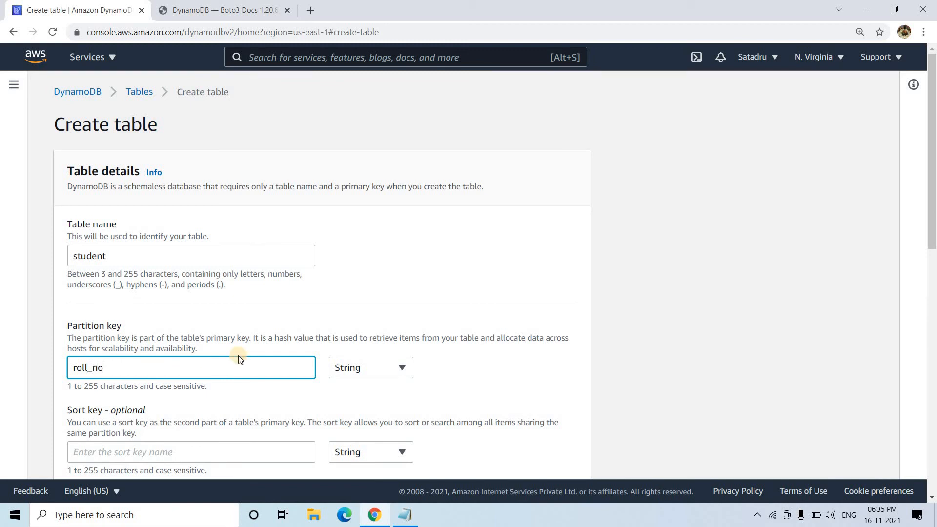
{"action": "left_click", "coordinate": [369, 367]}
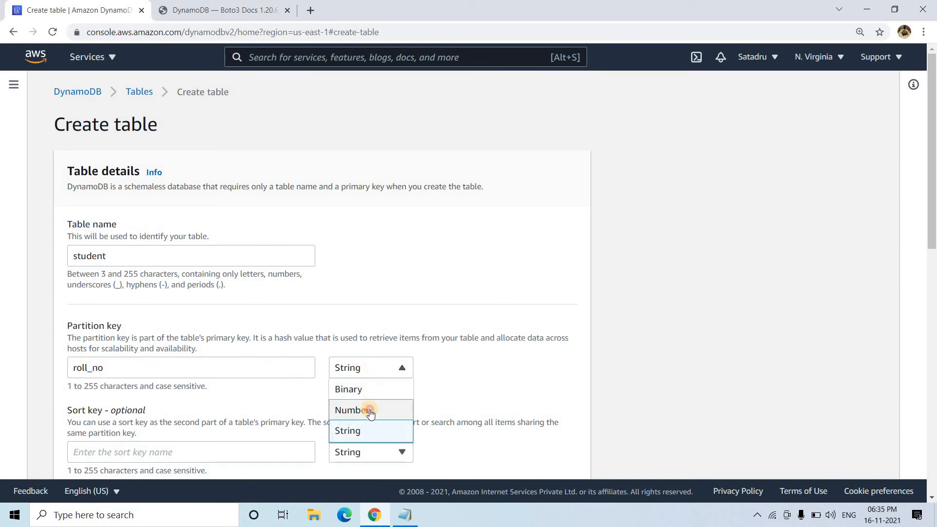
{"action": "left_click", "coordinate": [352, 410]}
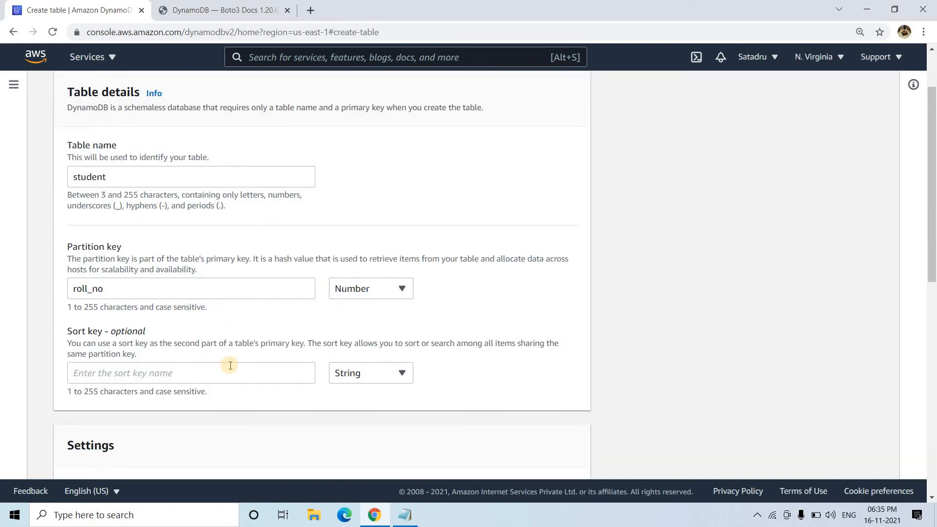
{"action": "scroll", "scroll_direction": "down", "scroll_amount": 3}
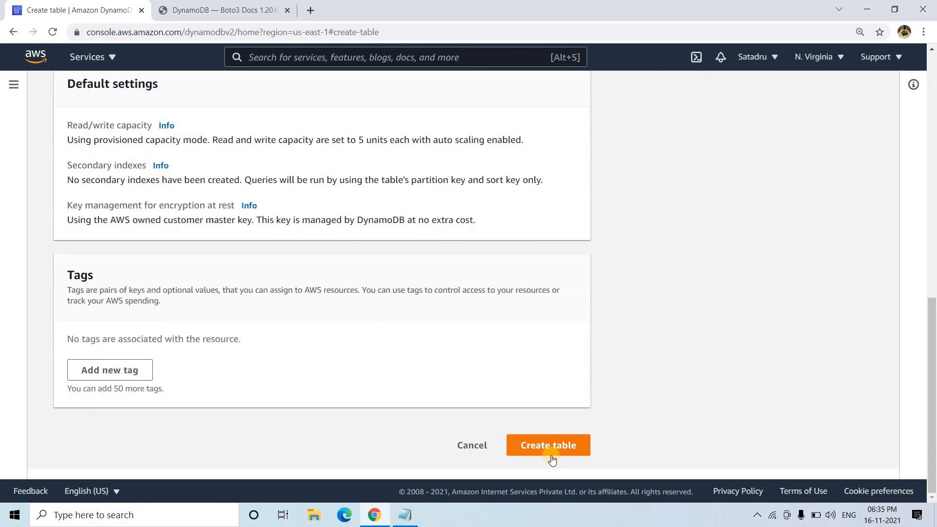
{"action": "left_click", "coordinate": [548, 444]}
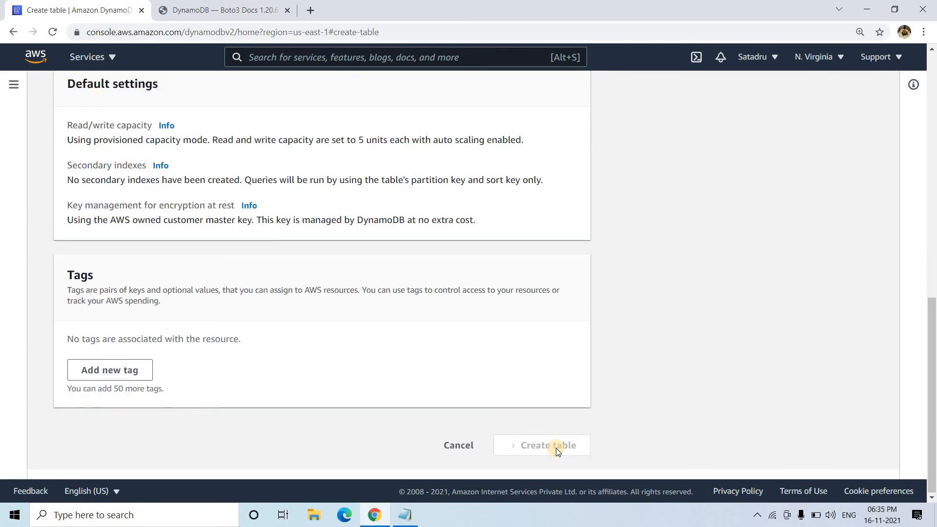
{"action": "left_click", "coordinate": [541, 444]}
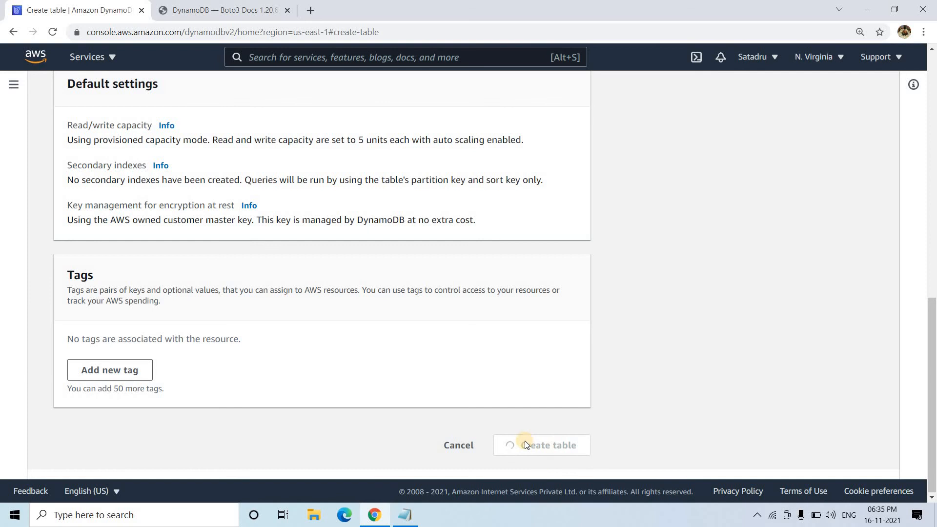
{"action": "left_click", "coordinate": [540, 444]}
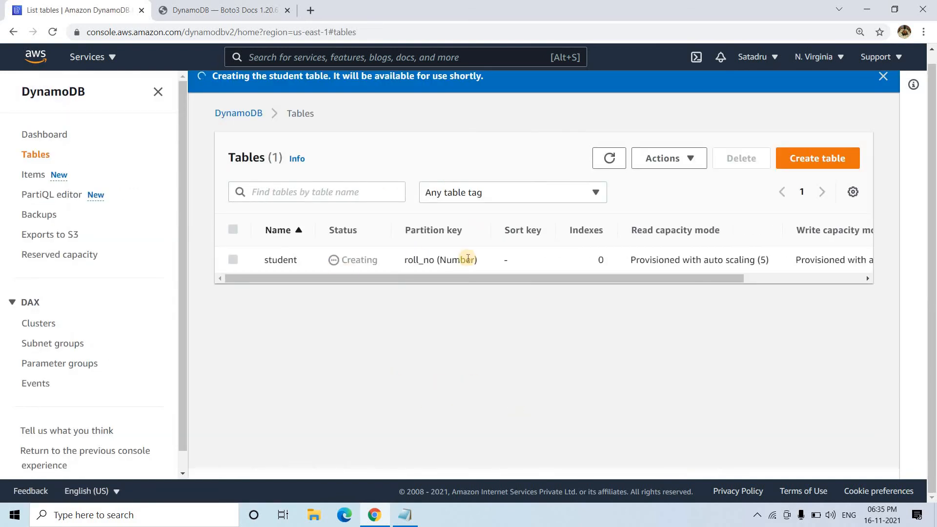
- In a new console tab, go to IAM Roles and begin a new role for Lambda
{"action": "right_click", "coordinate": [35, 57]}
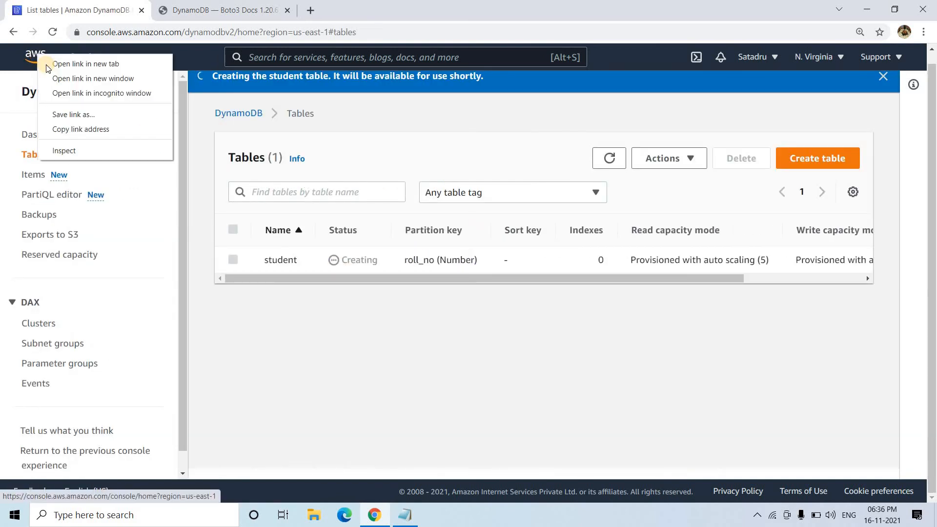
{"action": "left_click", "coordinate": [86, 64]}
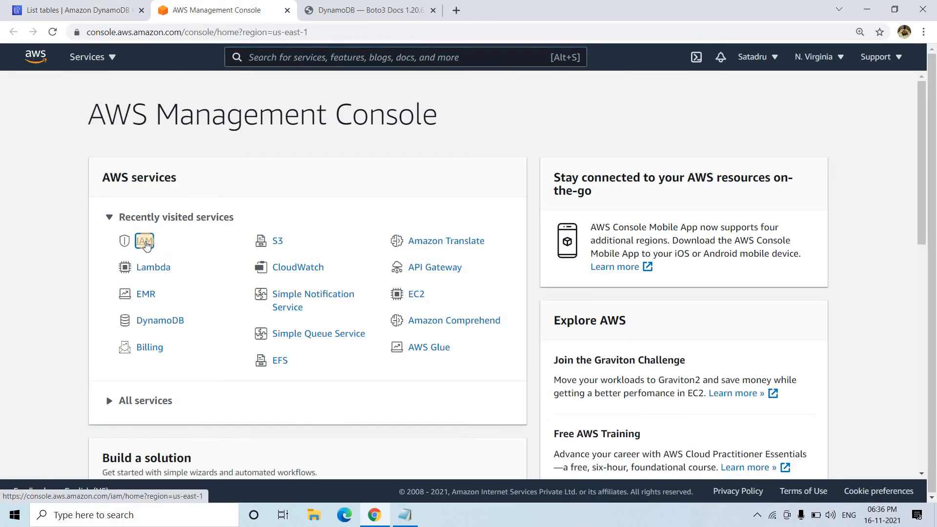
{"action": "left_click", "coordinate": [144, 241]}
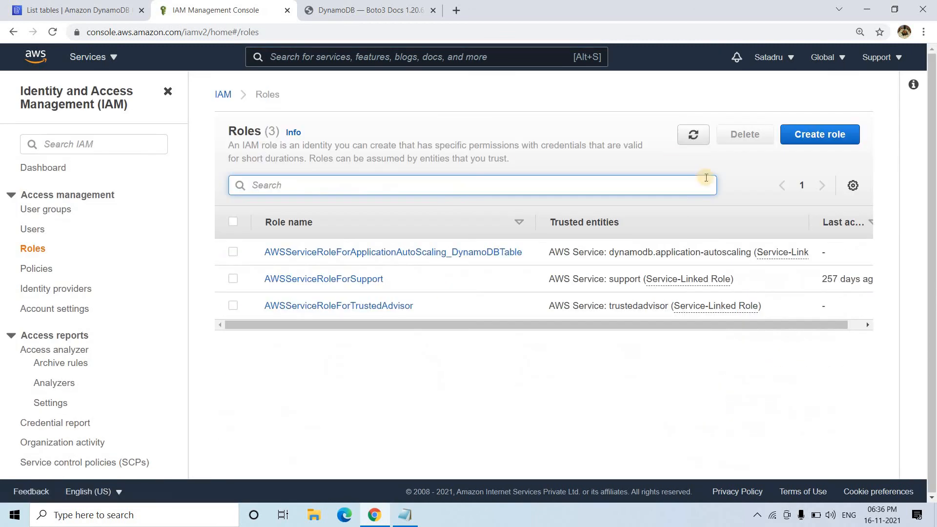
{"action": "mouse_move", "coordinate": [772, 177]}
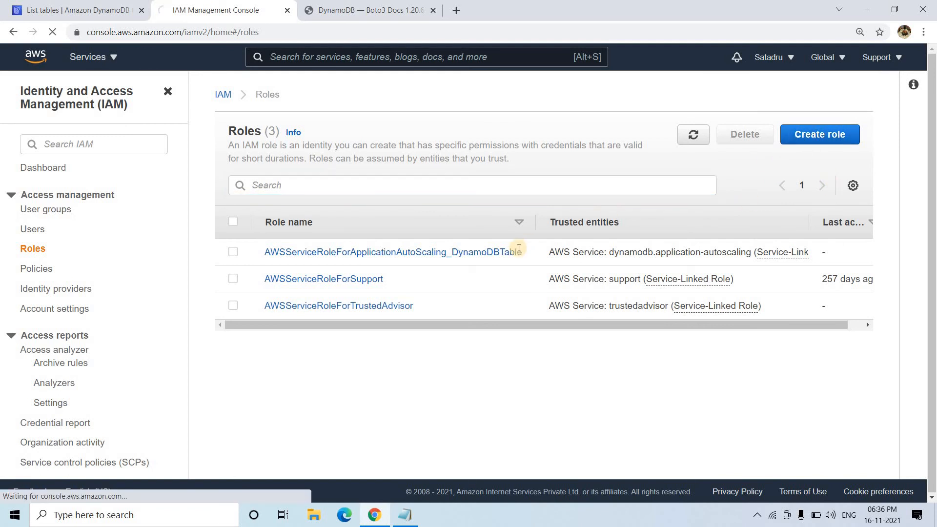
{"action": "left_click", "coordinate": [819, 133]}
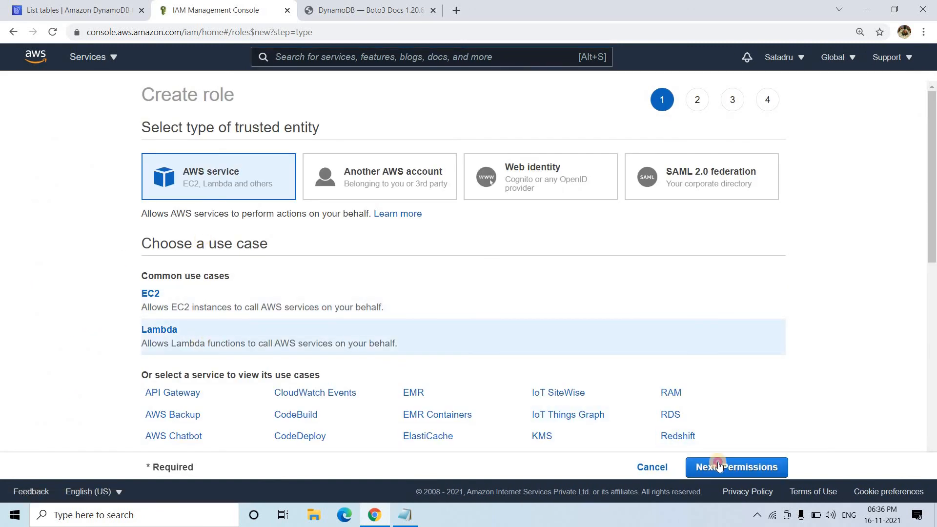
- Select the CloudWatchFullAccess policy, then search 'Dyn' for the AmazonDynamoDBFullAccess policy
{"action": "left_click", "coordinate": [735, 467]}
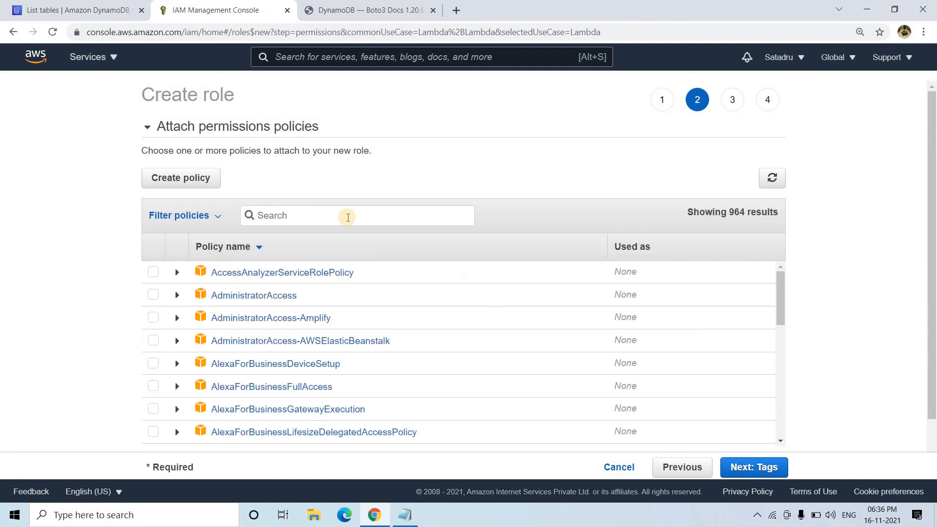
{"action": "type", "text": "Cloudwatch"}
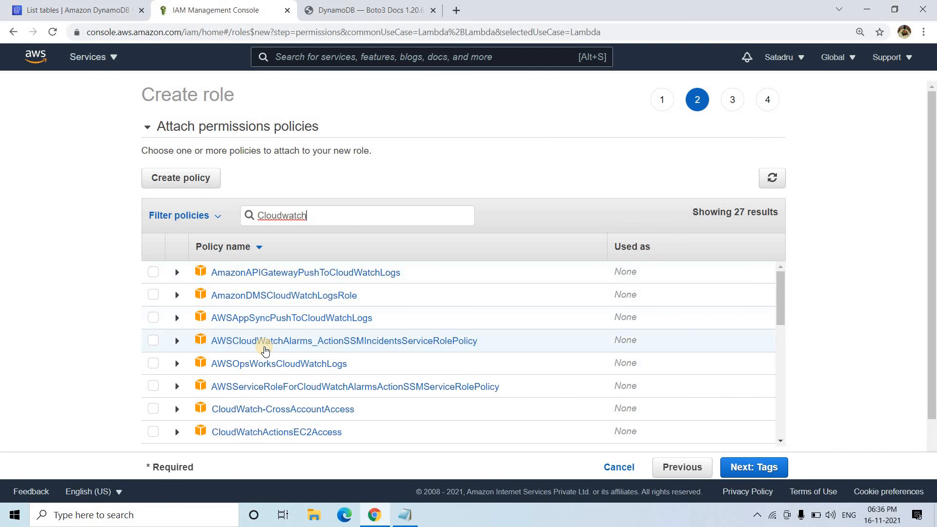
{"action": "scroll", "scroll_direction": "down", "scroll_amount": 3}
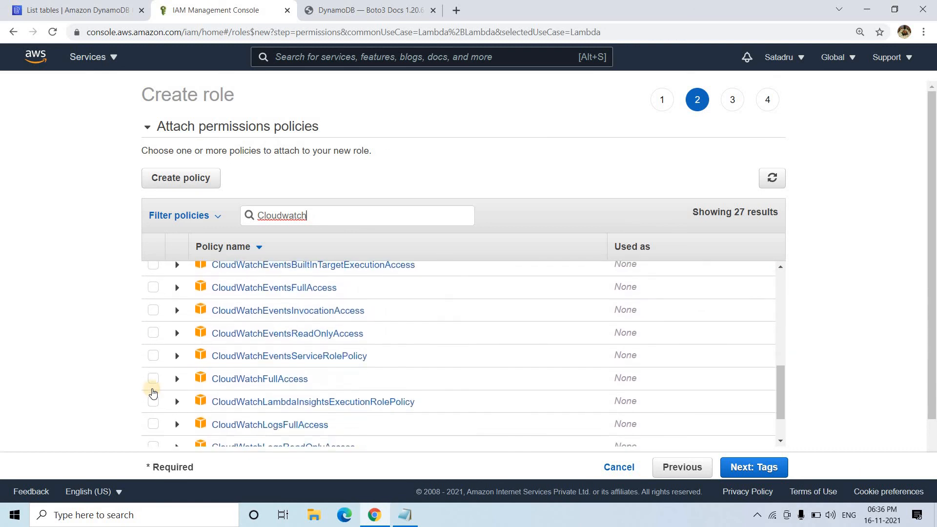
{"action": "left_click", "coordinate": [152, 378]}
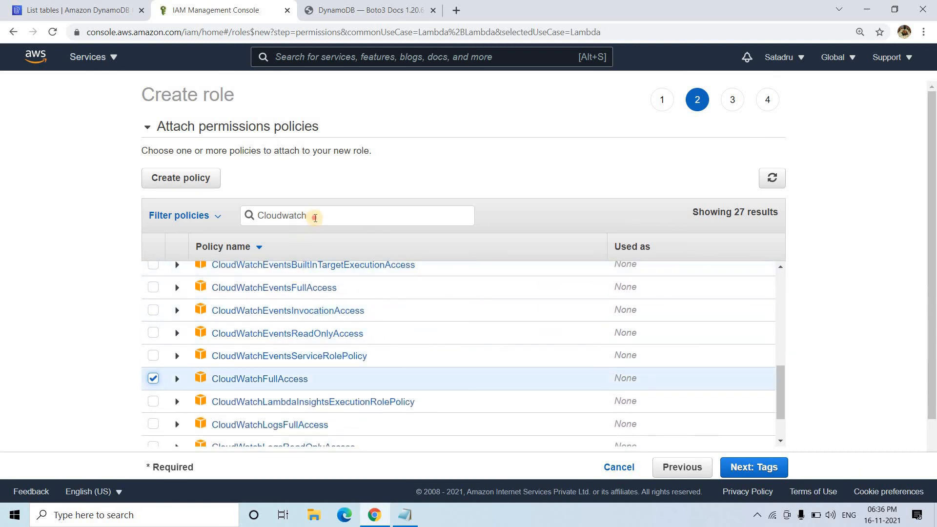
{"action": "type", "text": "Dynamo"}
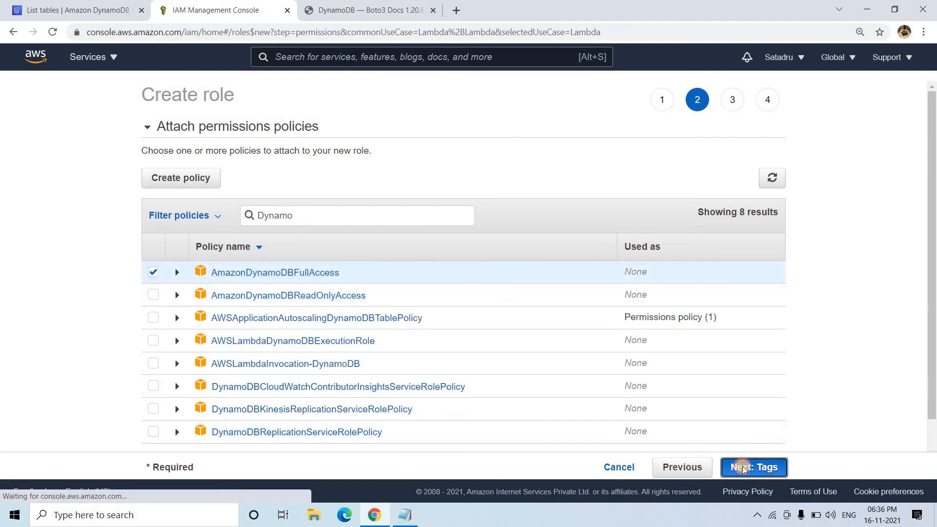
- Name the role 'lambdaytdelete' and create it with both policies attached
{"action": "left_click", "coordinate": [753, 466]}
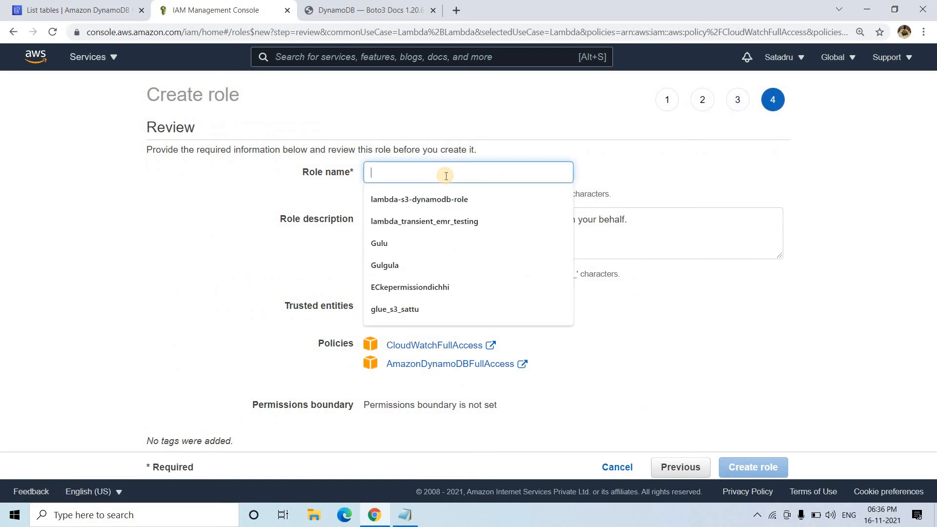
{"action": "type", "text": "lambdaytdelete"}
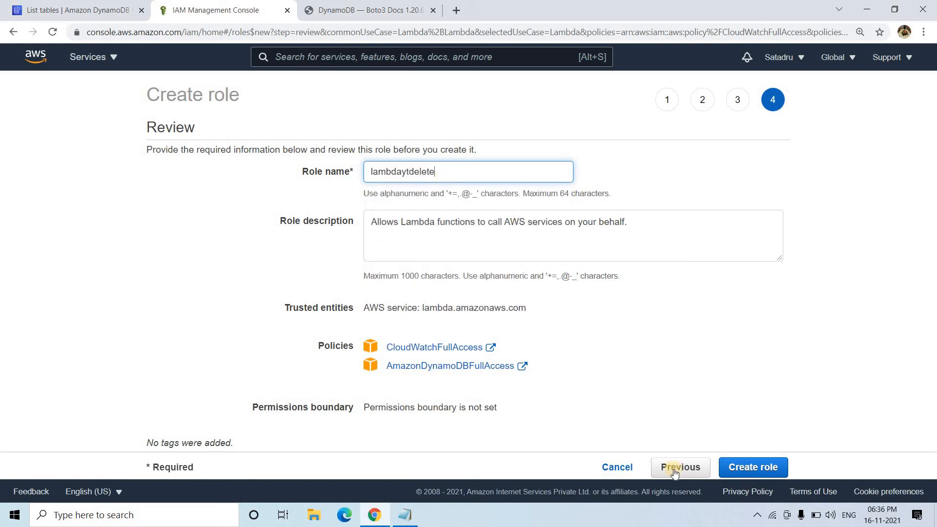
{"action": "left_click", "coordinate": [746, 466]}
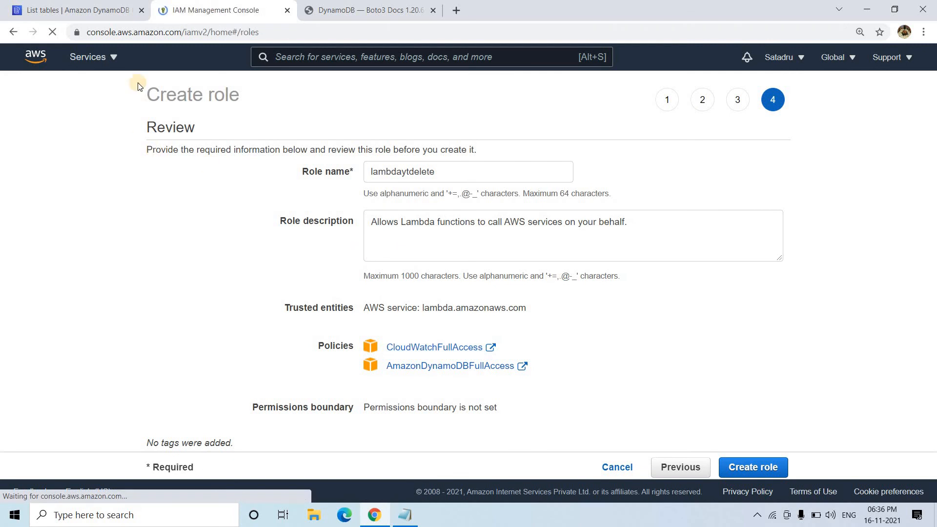
{"action": "left_click", "coordinate": [753, 466]}
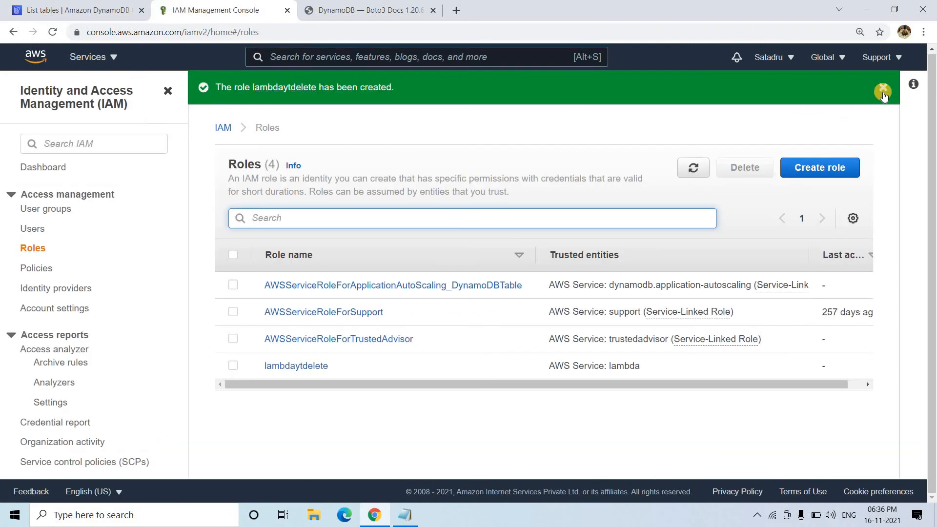
{"action": "left_click", "coordinate": [884, 87]}
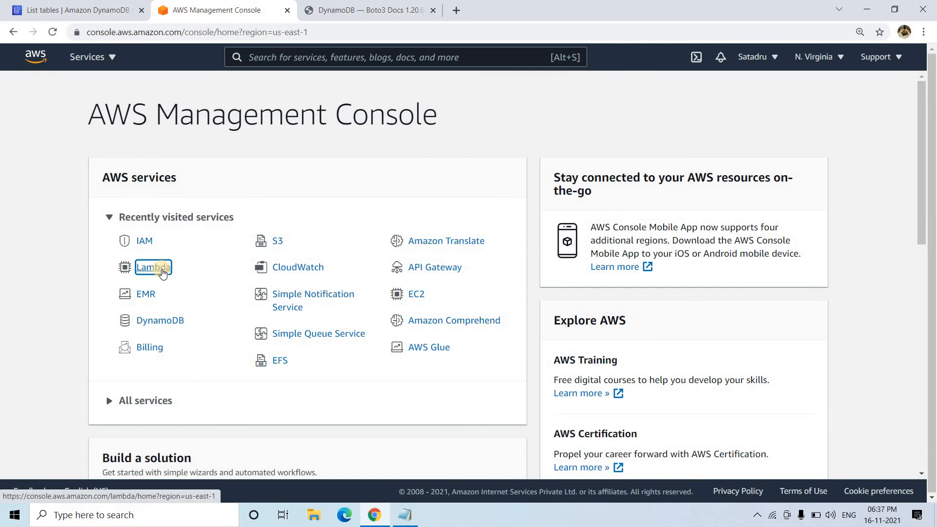
- Create Lambda function 'deletedemo' on Python 3.9 with existing role lambdaytdelete
{"action": "left_click", "coordinate": [152, 266]}
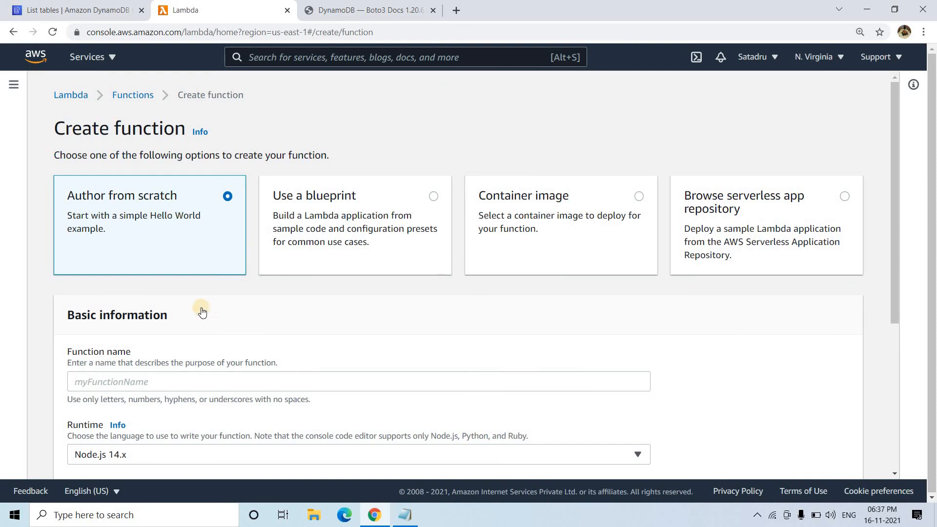
{"action": "type", "text": "deletede"}
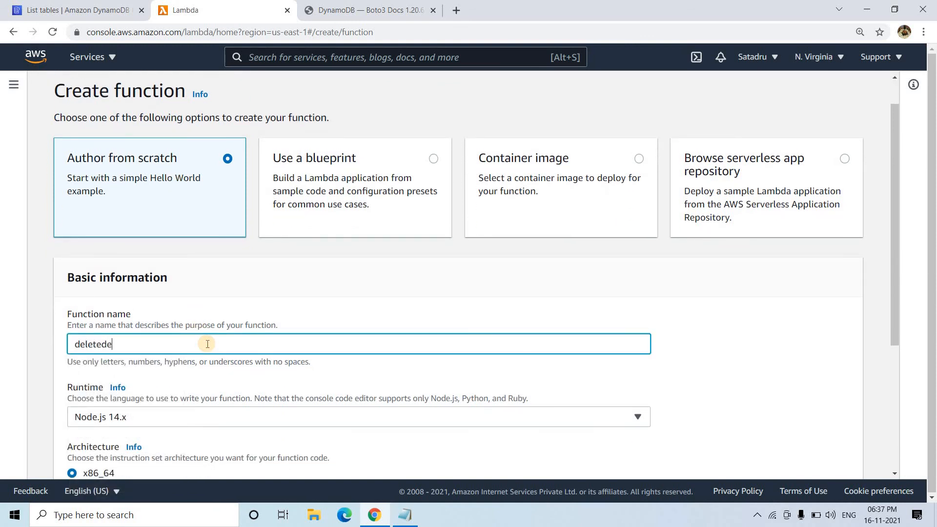
{"action": "left_click", "coordinate": [358, 416]}
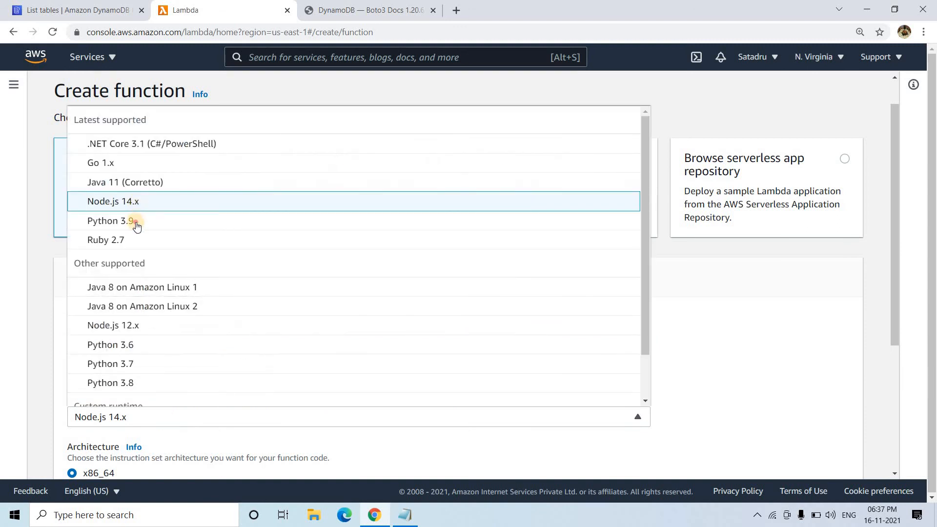
{"action": "left_click", "coordinate": [109, 221]}
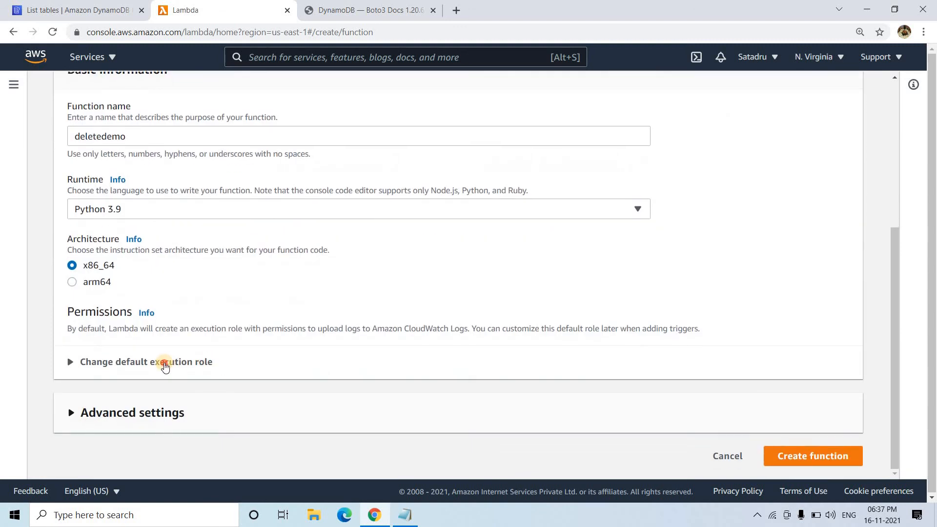
{"action": "left_click", "coordinate": [146, 361]}
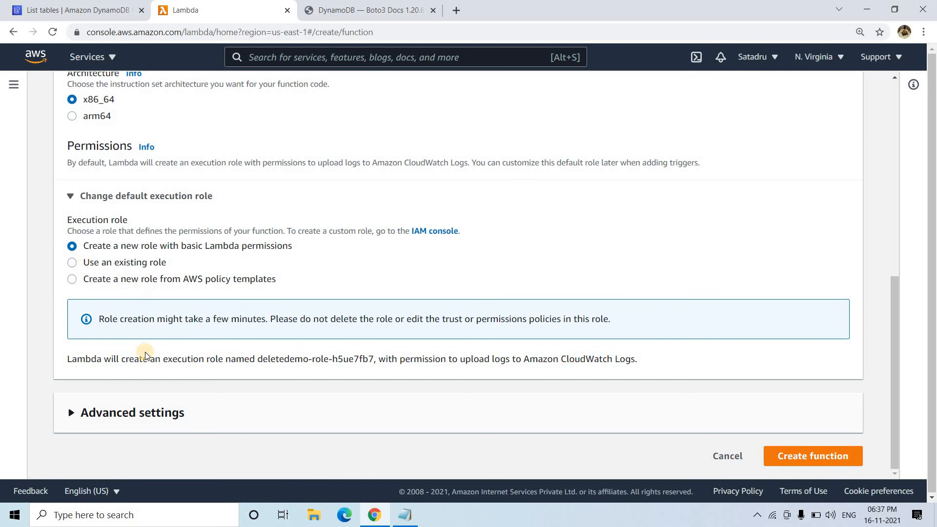
{"action": "left_click", "coordinate": [72, 262]}
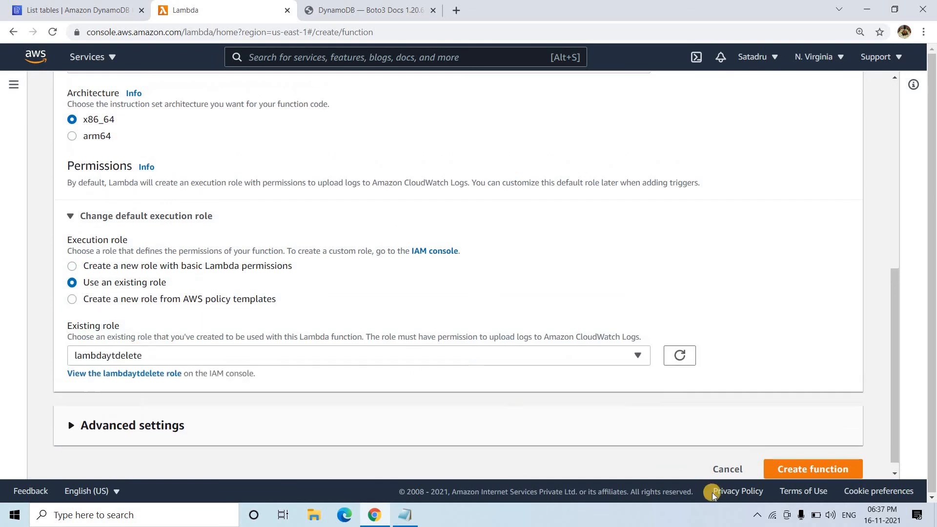
{"action": "left_click", "coordinate": [812, 469]}
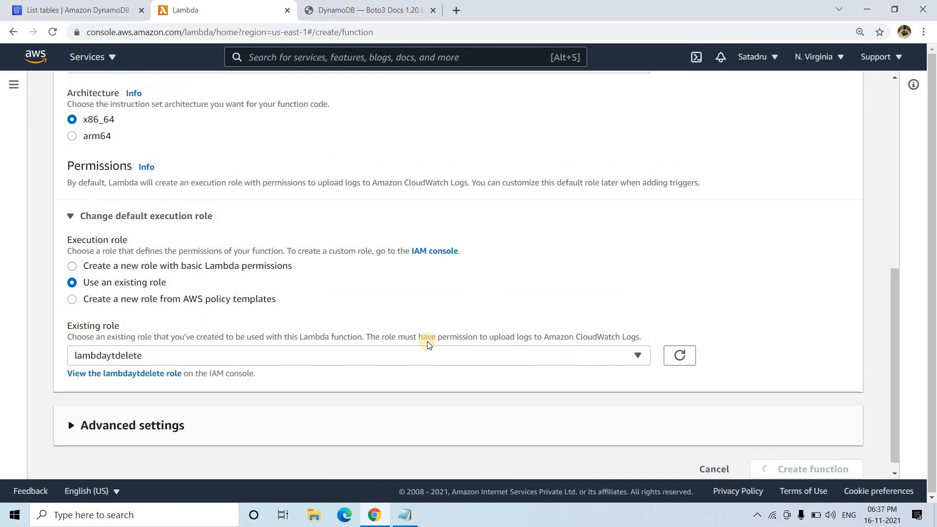
{"action": "left_click", "coordinate": [813, 468]}
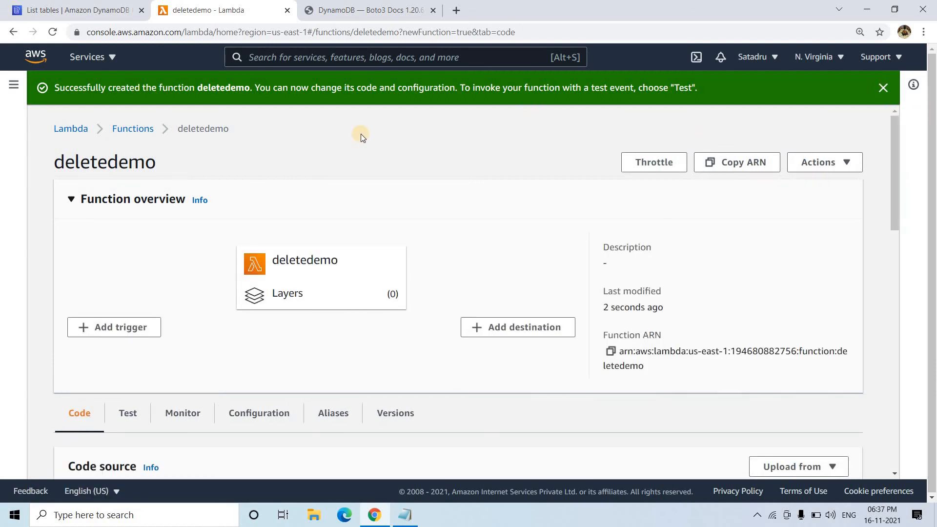
- Check the student table in the DynamoDB tab, then return to the deletedemo function
{"action": "left_click", "coordinate": [77, 10]}
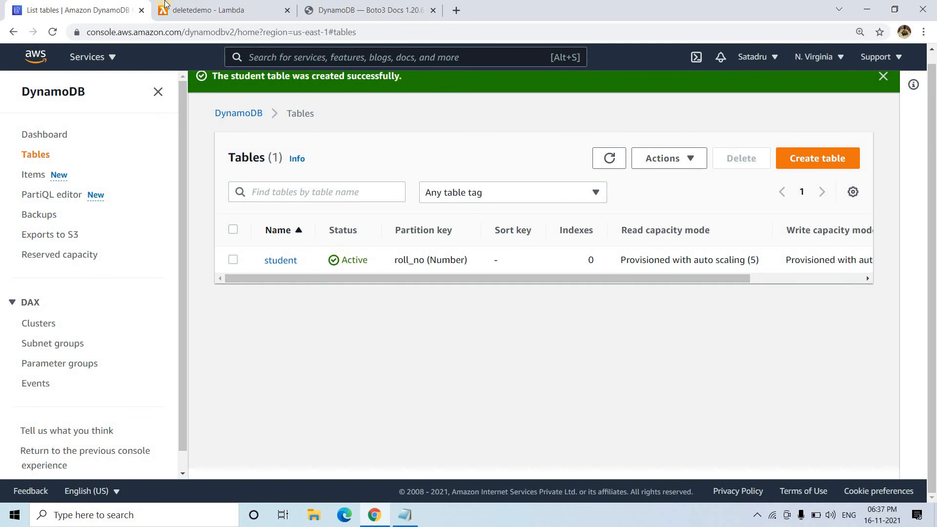
{"action": "left_click", "coordinate": [215, 10]}
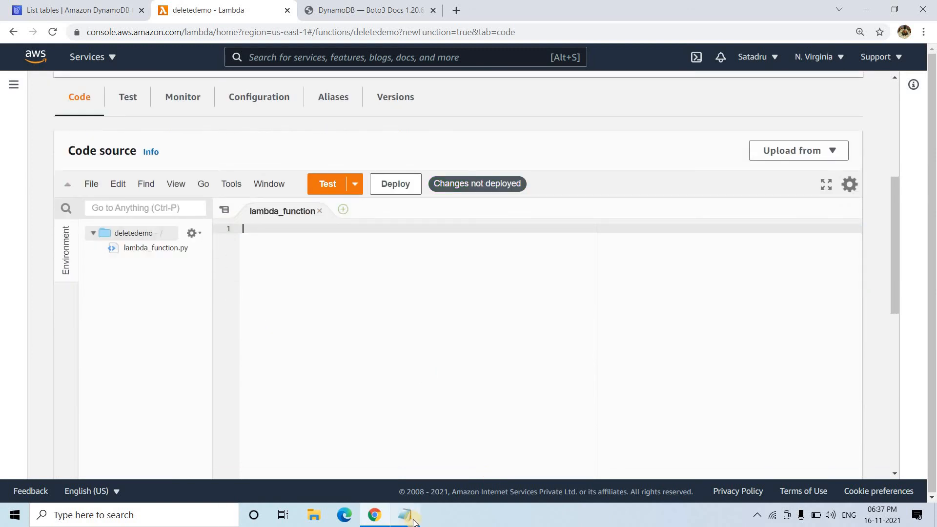
- Paste the prepared boto3 handler into lambda_function.py, confirm table 'student', and deploy
{"action": "left_click", "coordinate": [408, 515]}
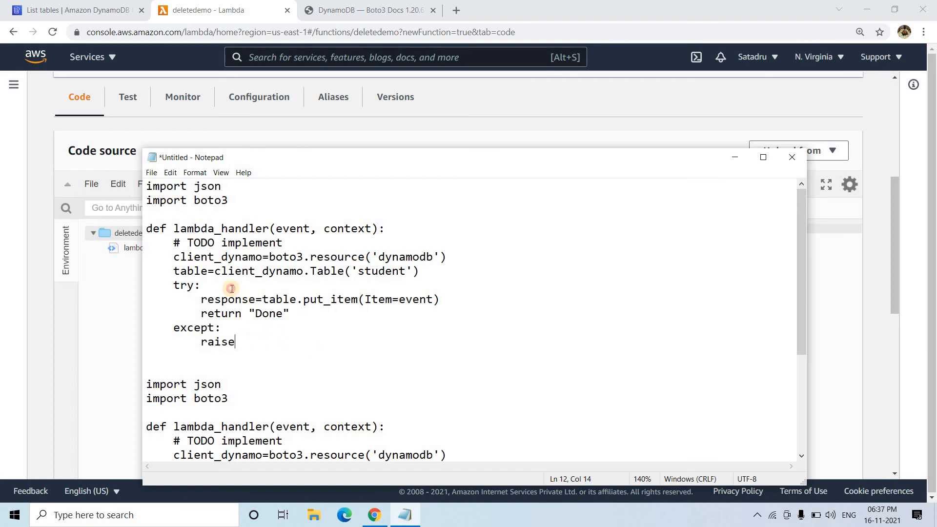
{"action": "key", "text": "ctrl+a"}
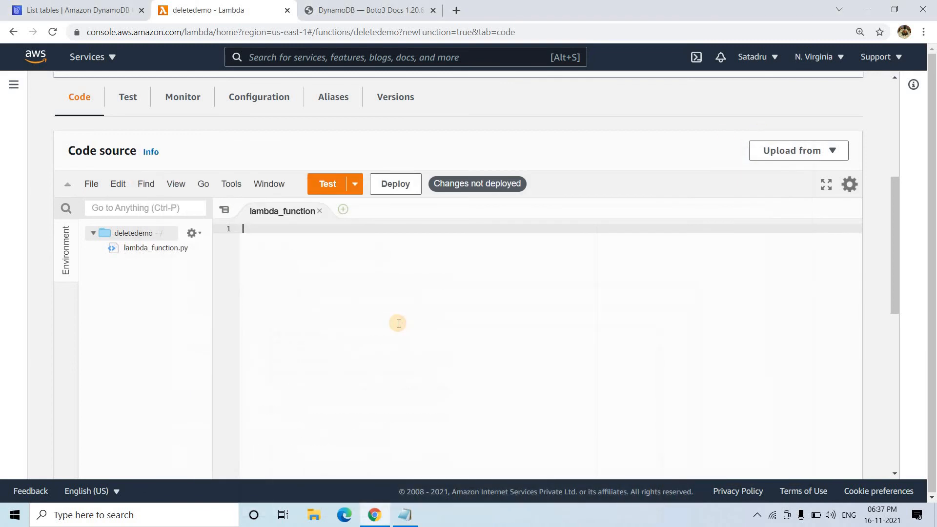
{"action": "type", "text": "import json"}
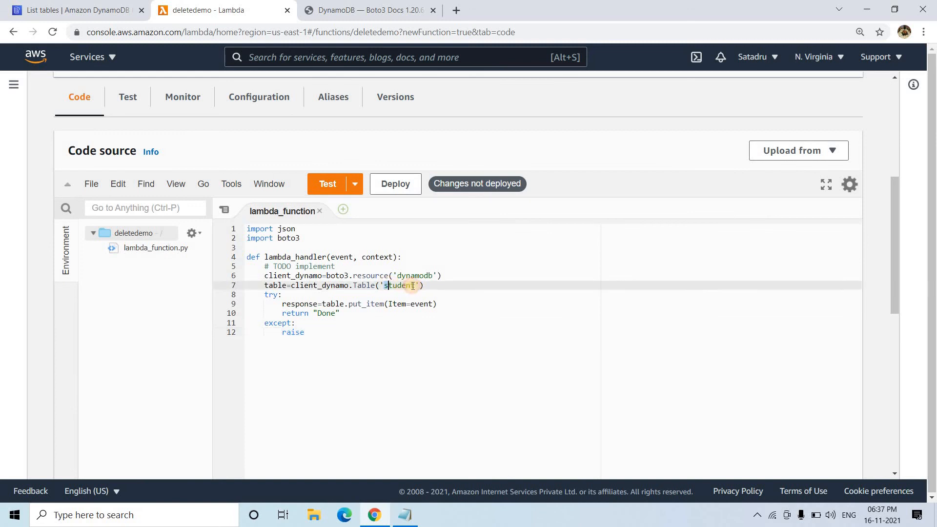
{"action": "double_click", "coordinate": [399, 285]}
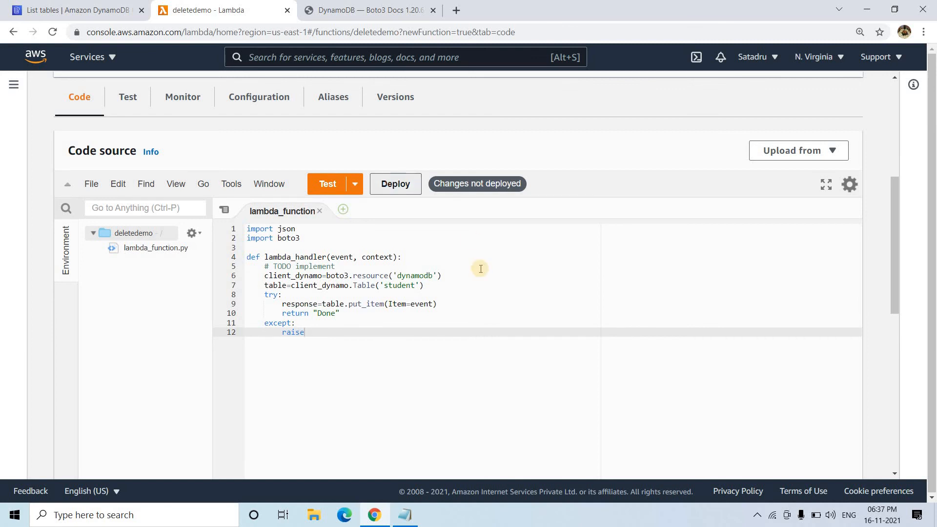
{"action": "left_click", "coordinate": [395, 184]}
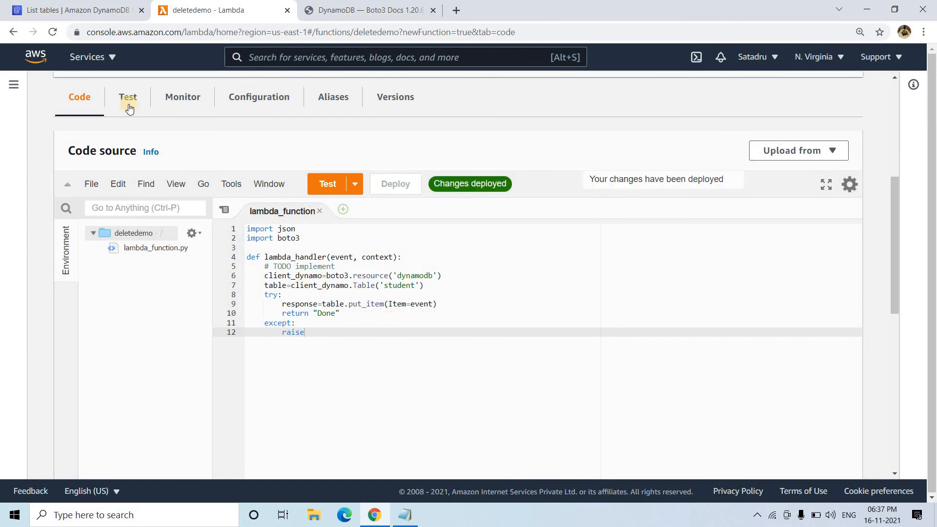
- Test deletedemo with event roll_no 1, Name Soham, Marks 98
{"action": "left_click", "coordinate": [128, 97]}
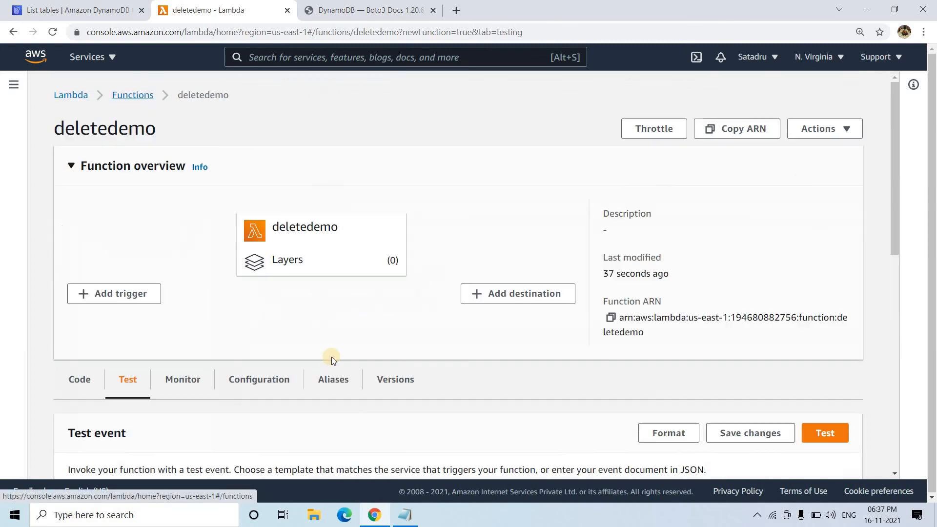
{"action": "scroll", "scroll_direction": "down", "scroll_amount": 3}
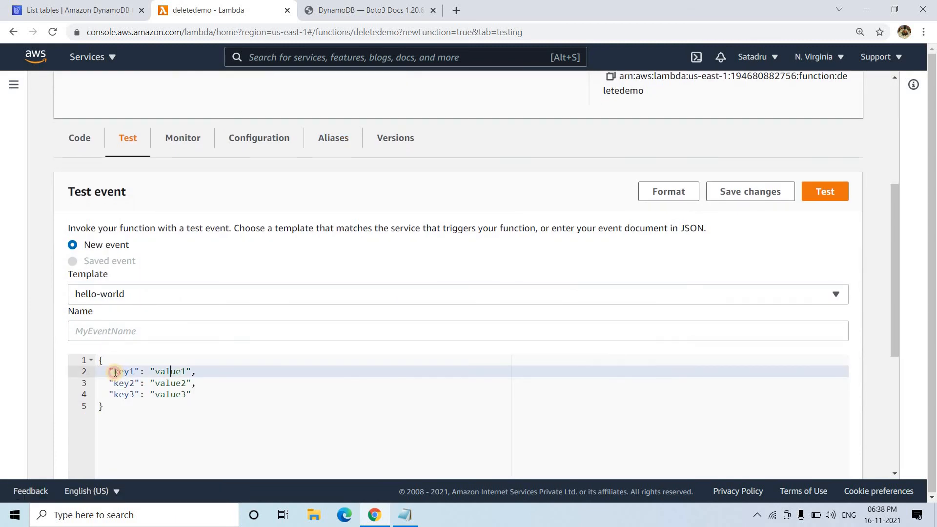
{"action": "type", "text": "roll_no"}
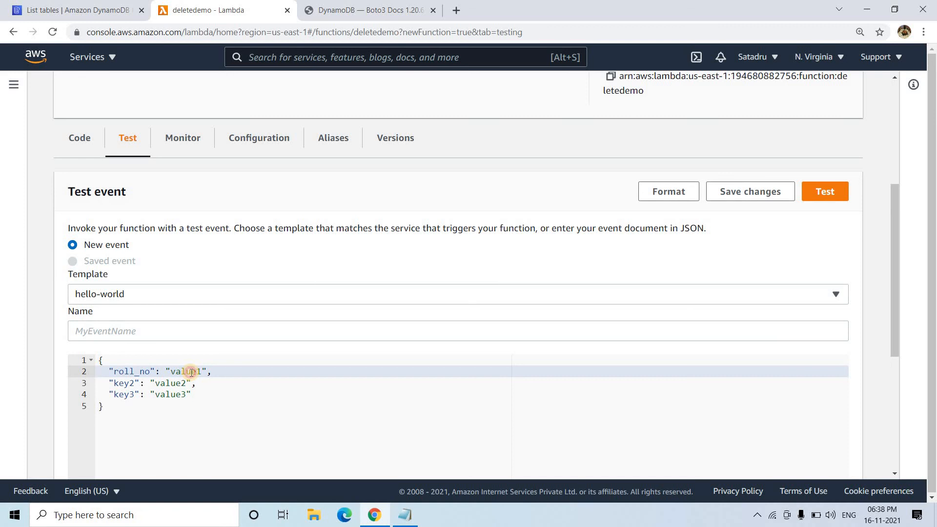
{"action": "type", "text": "1"}
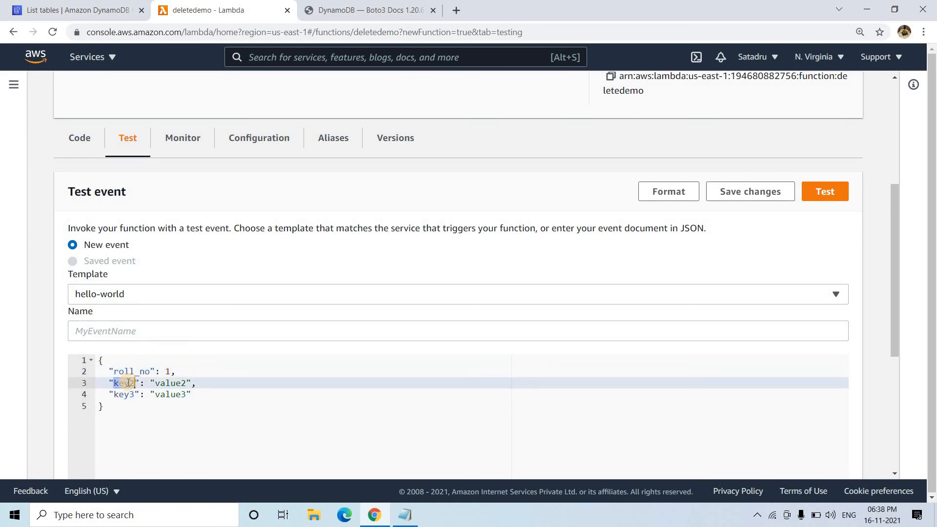
{"action": "type", "text": "Name"}
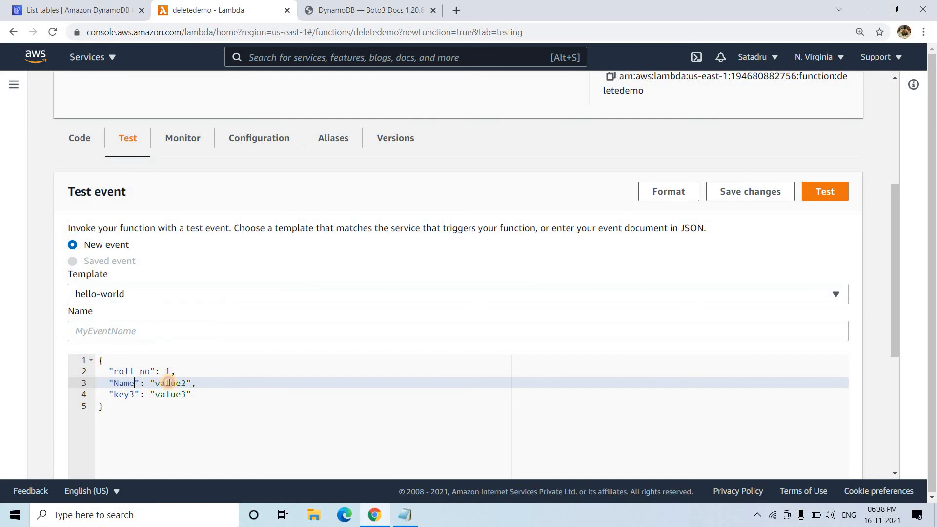
{"action": "type", "text": "Soham"}
{"action": "left_click", "coordinate": [471, 394]}
{"action": "type", "text": "Marks"}
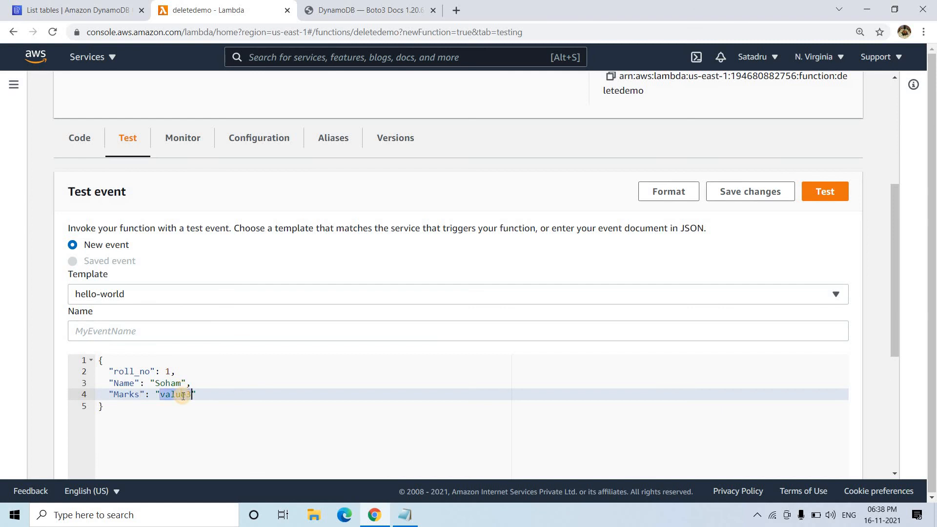
{"action": "type", "text": "98"}
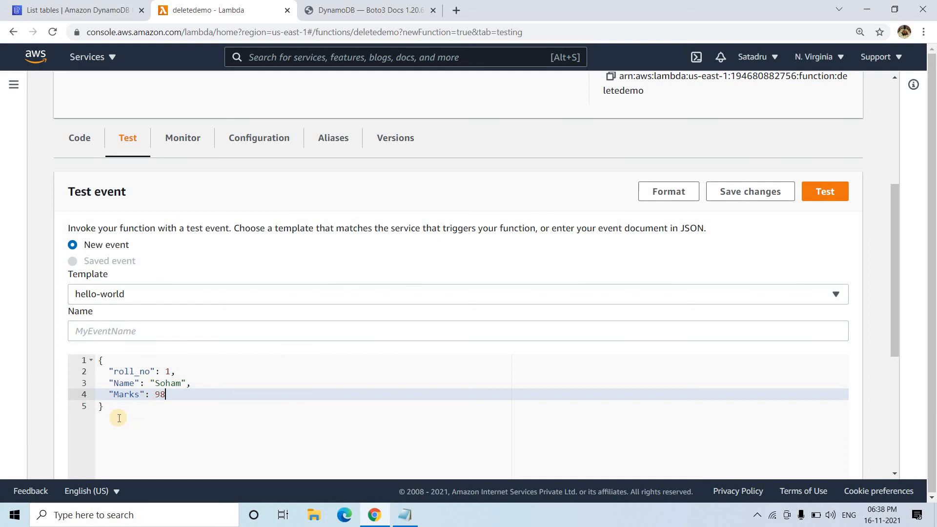
{"action": "mouse_move", "coordinate": [652, 264]}
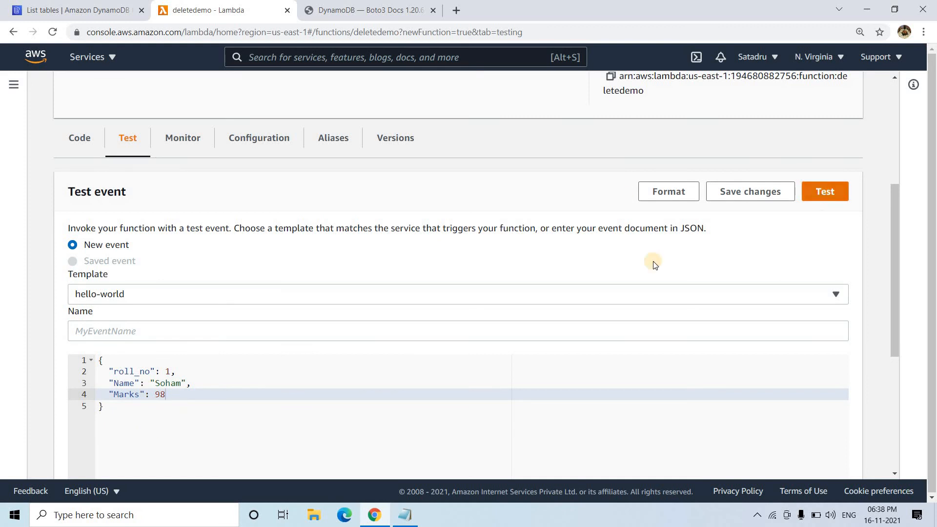
{"action": "left_click", "coordinate": [823, 191]}
{"action": "type", "text": "2"}
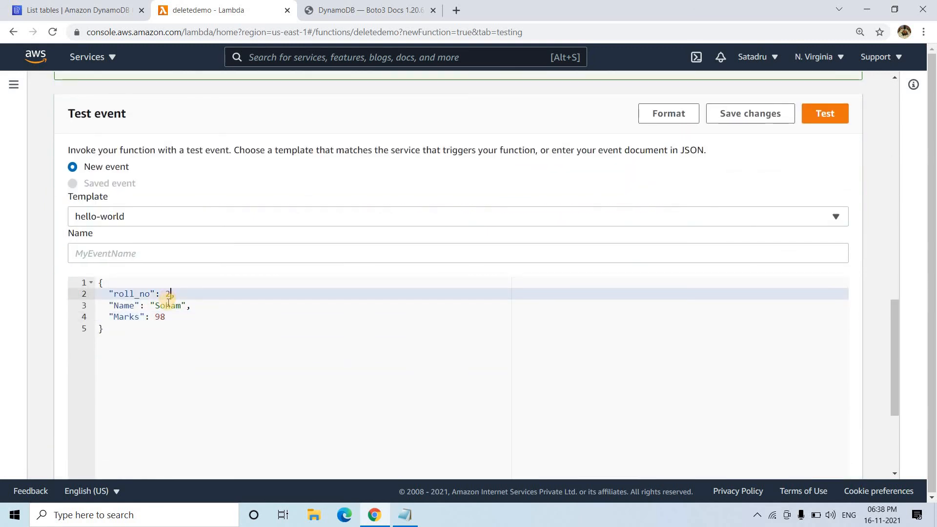
- Change the event to roll_no 2, Name Sayan, Marks 96 and run the test again
{"action": "double_click", "coordinate": [168, 305]}
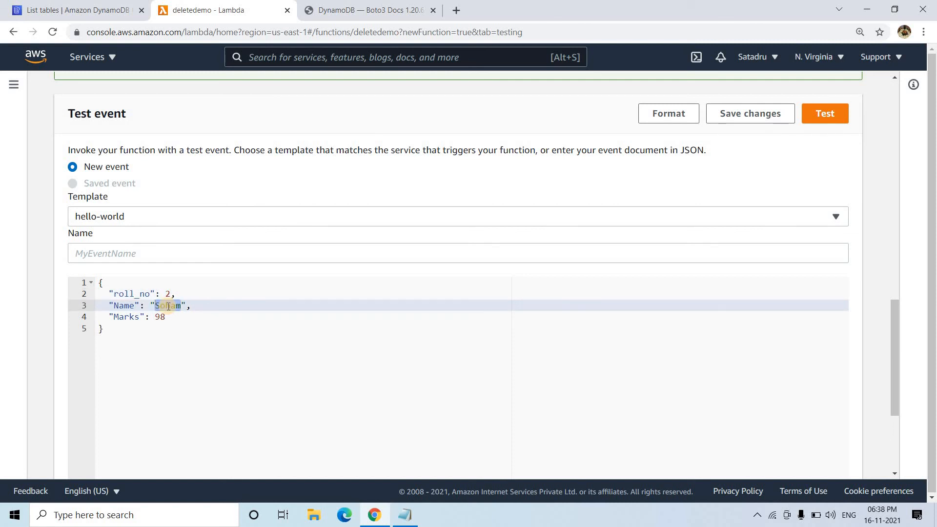
{"action": "type", "text": "Sayan"}
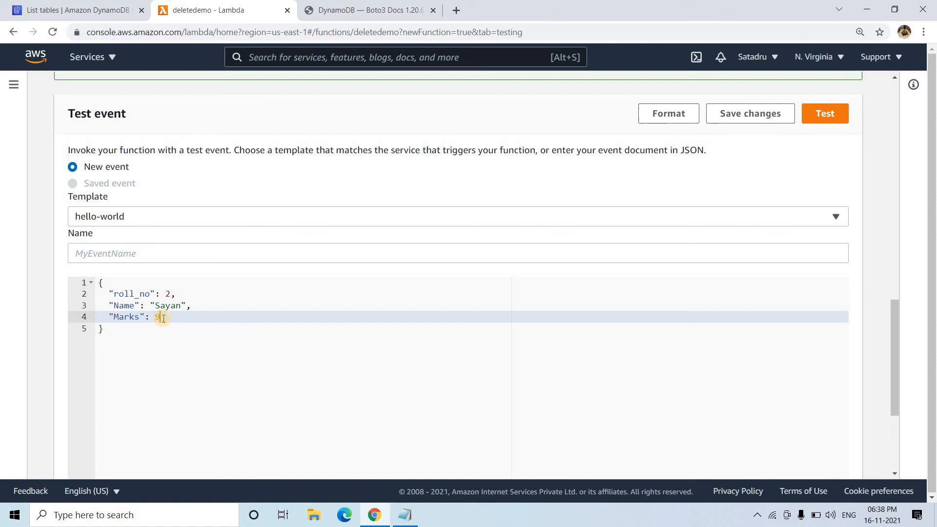
{"action": "type", "text": "6"}
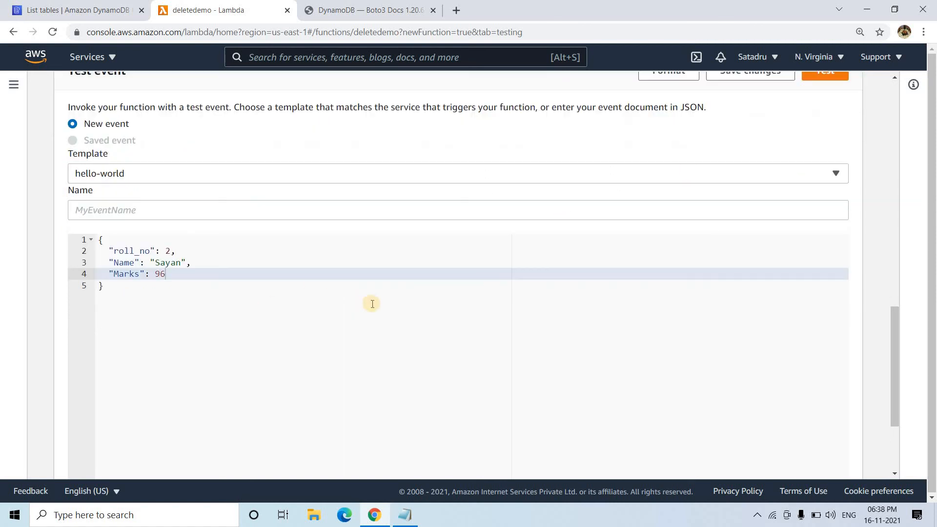
{"action": "left_click", "coordinate": [824, 70]}
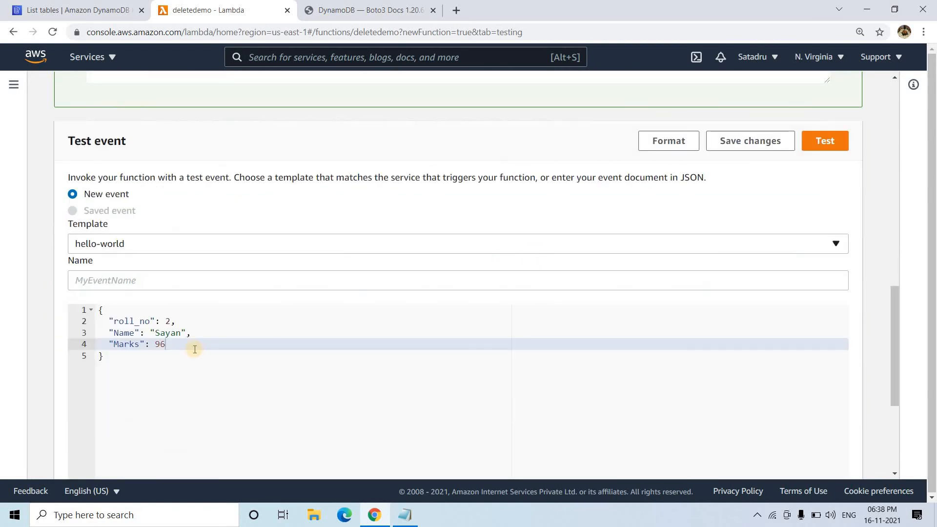
- View the student table's items: roll_no 1 Soham (98) and roll_no 2 Sayan (96)
{"action": "left_click", "coordinate": [76, 10]}
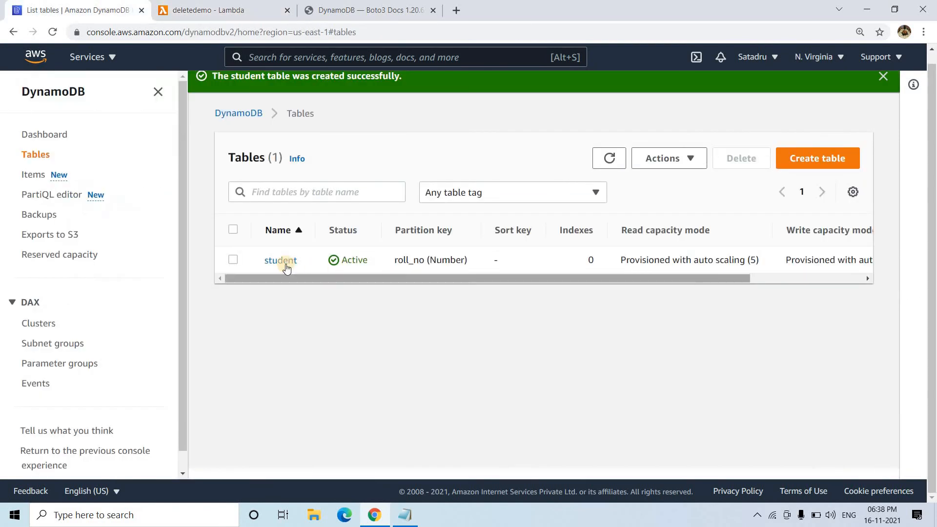
{"action": "left_click", "coordinate": [280, 260]}
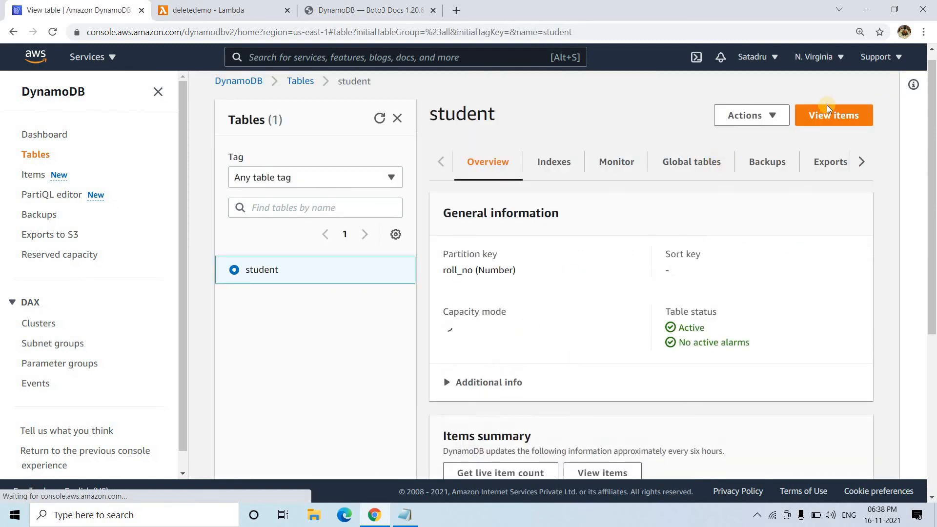
{"action": "left_click", "coordinate": [833, 115]}
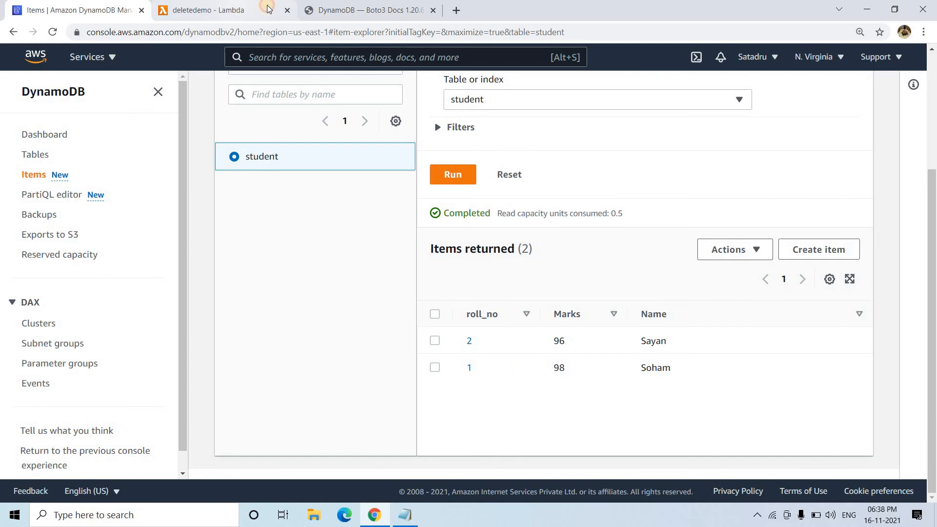
- Test deletedemo with event roll_no 3, Name Prasanna, Marks 100
{"action": "left_click", "coordinate": [206, 10]}
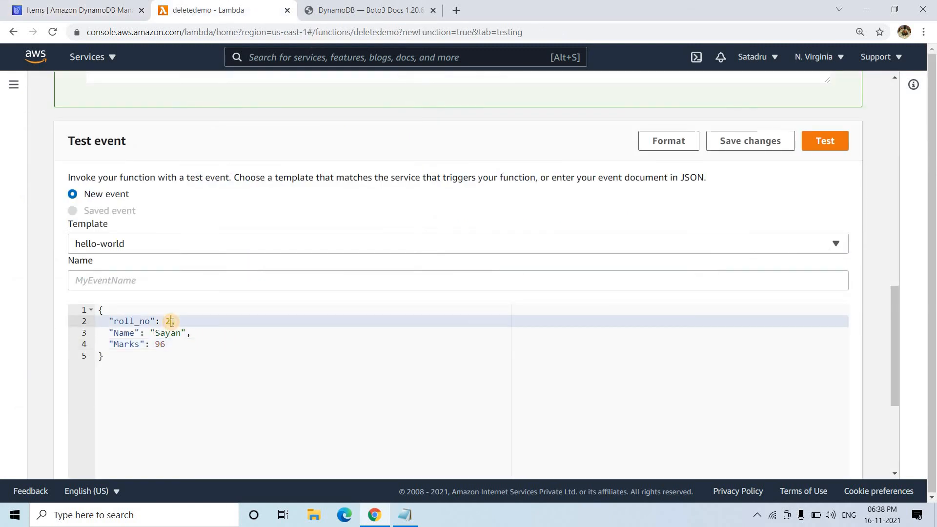
{"action": "type", "text": "3"}
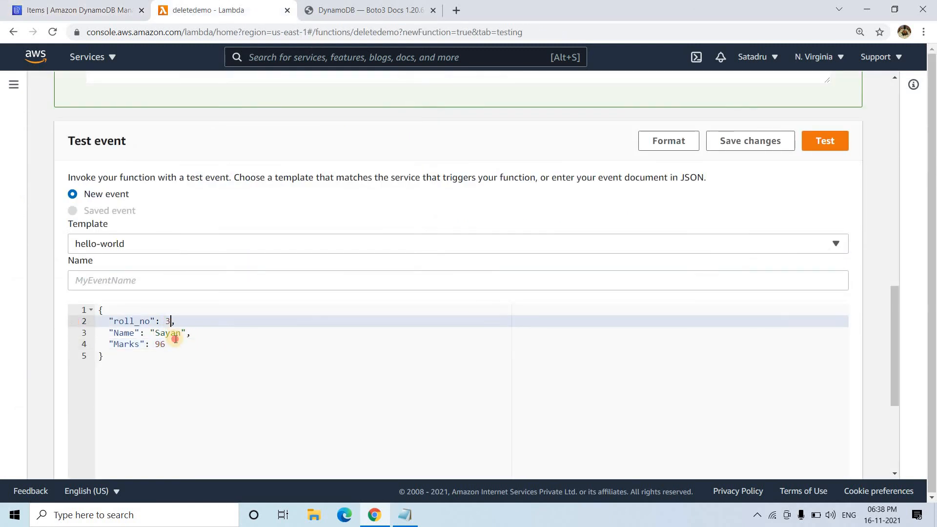
{"action": "double_click", "coordinate": [169, 333]}
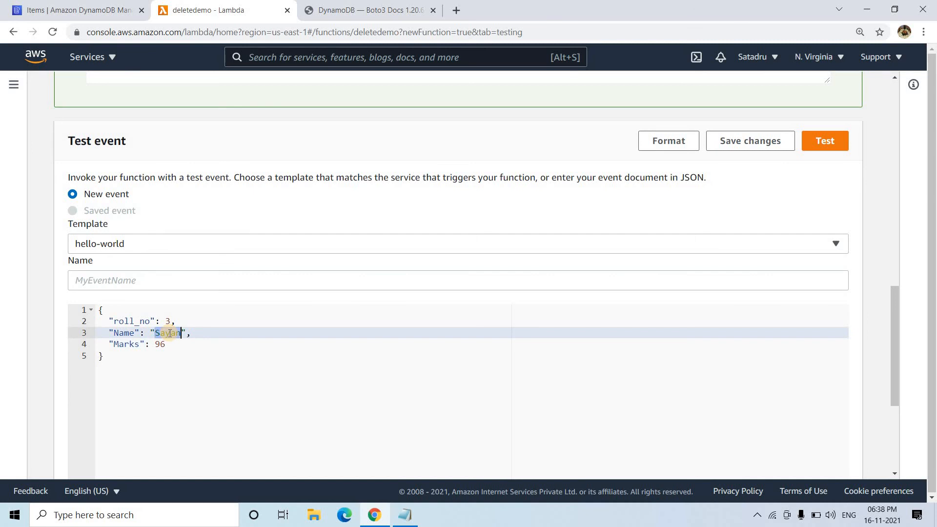
{"action": "type", "text": "Prasanna"}
{"action": "left_click", "coordinate": [471, 344]}
{"action": "type", "text": "100"}
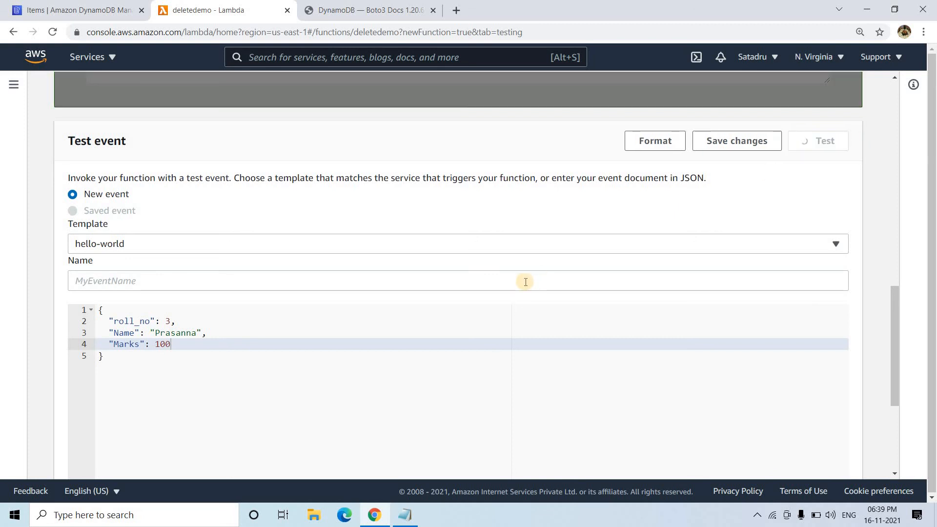
{"action": "left_click", "coordinate": [823, 141]}
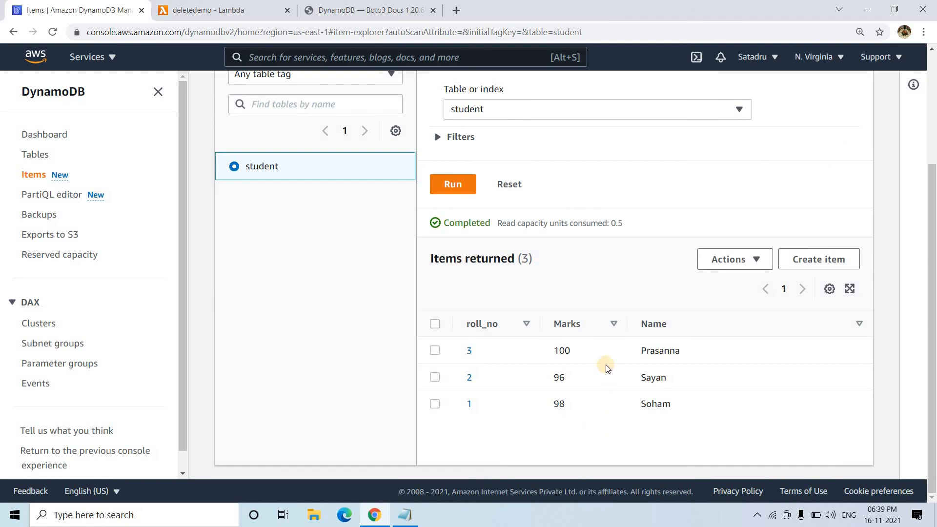
{"action": "mouse_move", "coordinate": [661, 333]}
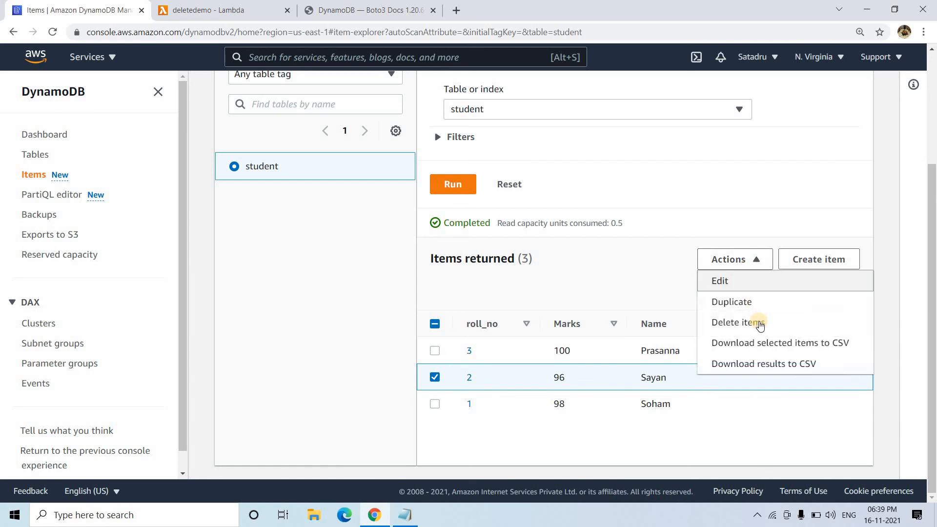
- Delete Sayan's roll_no 2 item from the student table and return to deletedemo
{"action": "left_click", "coordinate": [734, 322]}
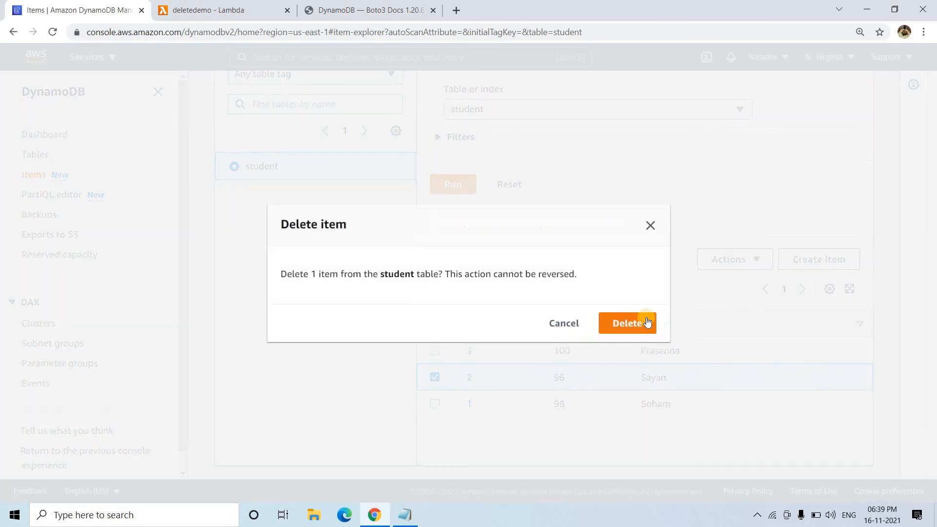
{"action": "left_click", "coordinate": [628, 322]}
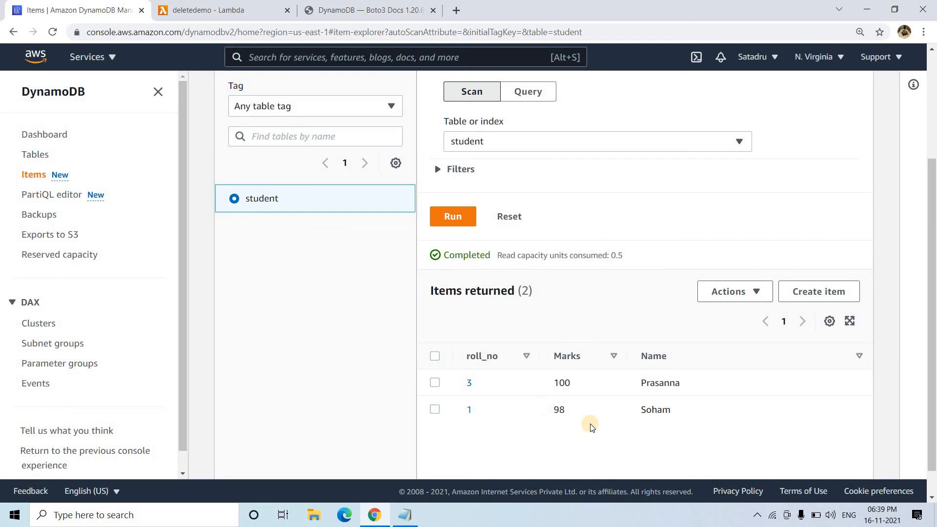
{"action": "mouse_move", "coordinate": [470, 409]}
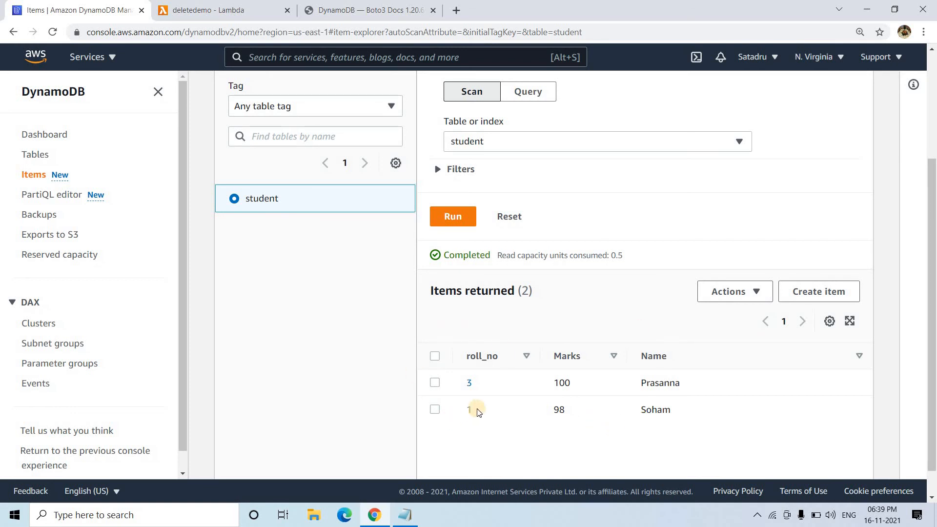
{"action": "left_click", "coordinate": [215, 10]}
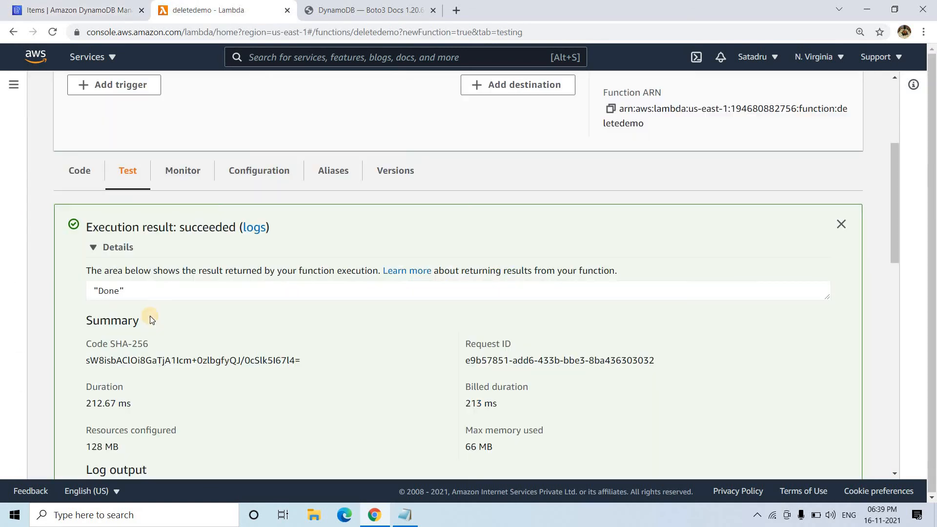
- Show the deletedemo lambda_function source file in the code editor
{"action": "left_click", "coordinate": [79, 170]}
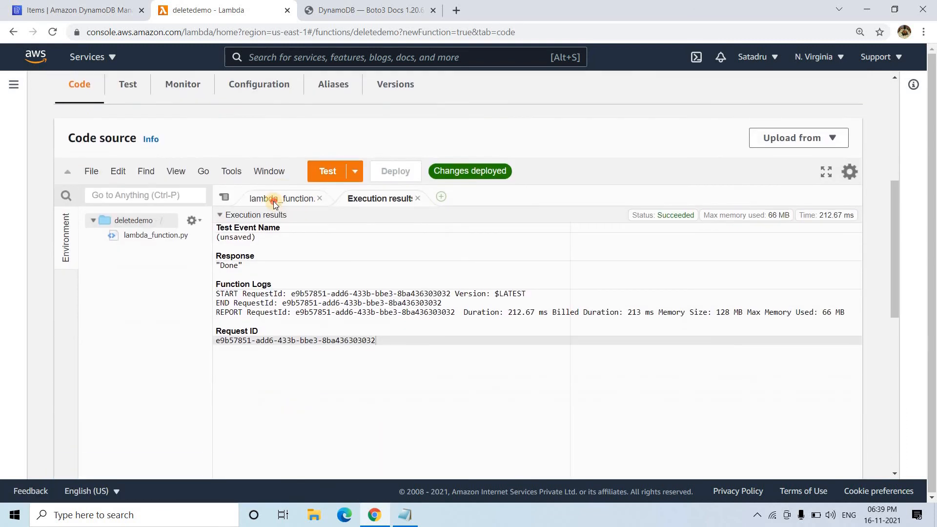
{"action": "left_click", "coordinate": [282, 198]}
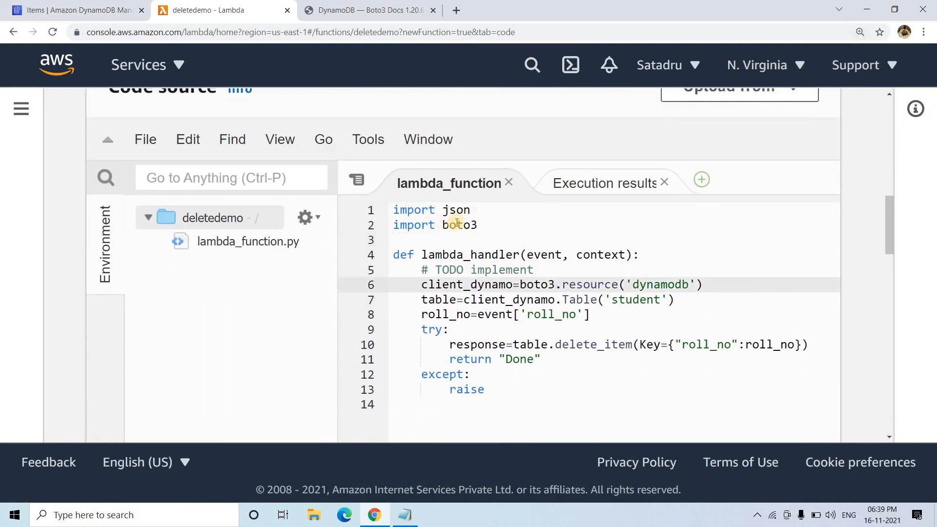
- Highlight the boto3 import, Table('student'), event roll_no, and delete_item Key argument
{"action": "double_click", "coordinate": [460, 255]}
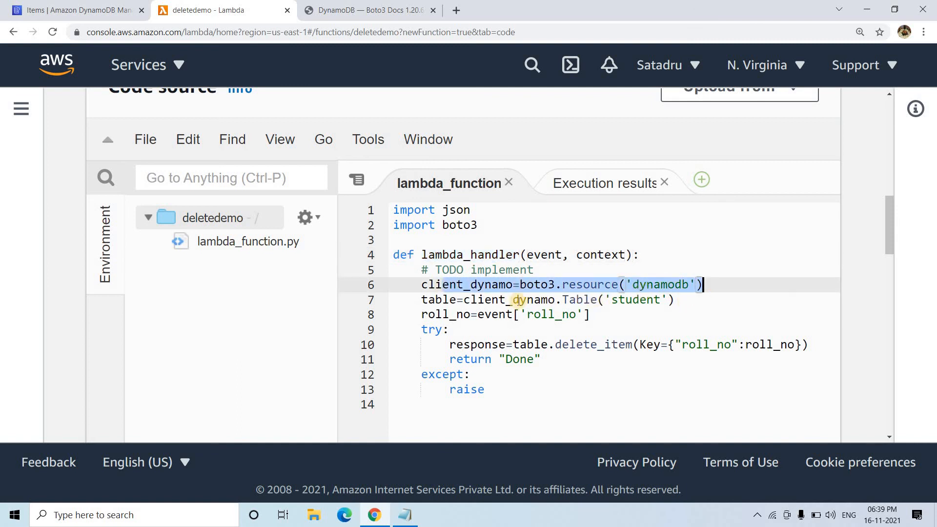
{"action": "left_click", "coordinate": [686, 299]}
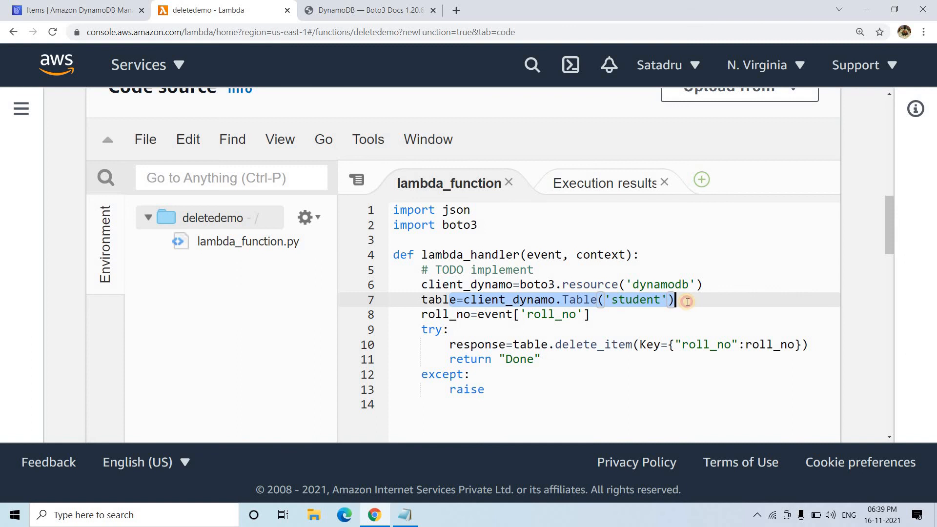
{"action": "left_click", "coordinate": [618, 299]}
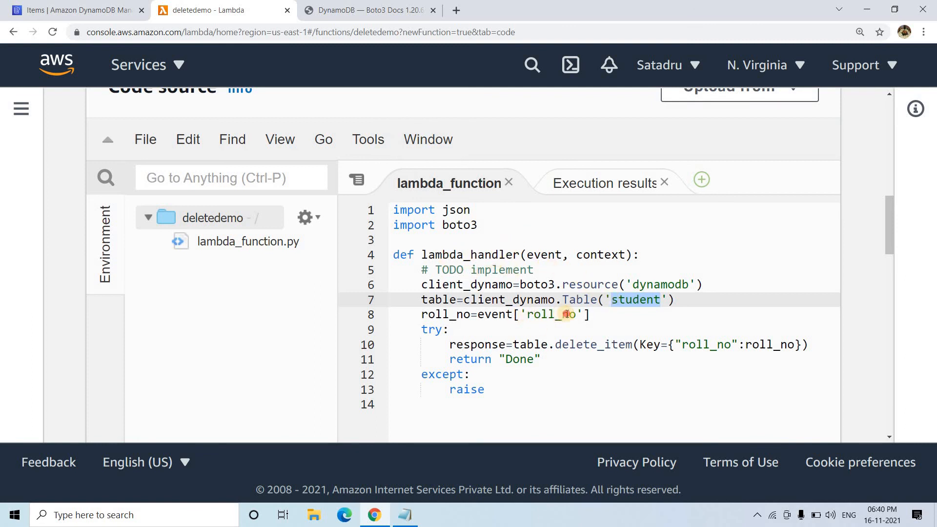
{"action": "double_click", "coordinate": [548, 314]}
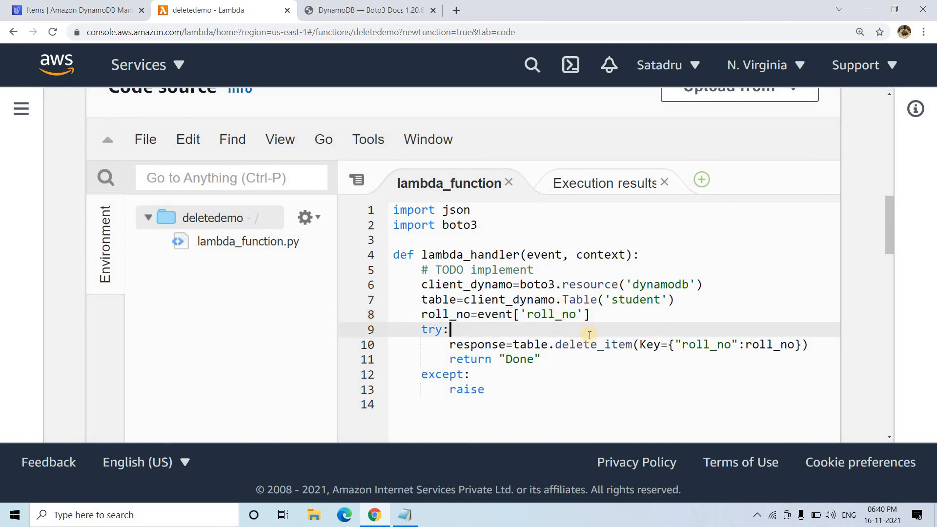
{"action": "double_click", "coordinate": [529, 344]}
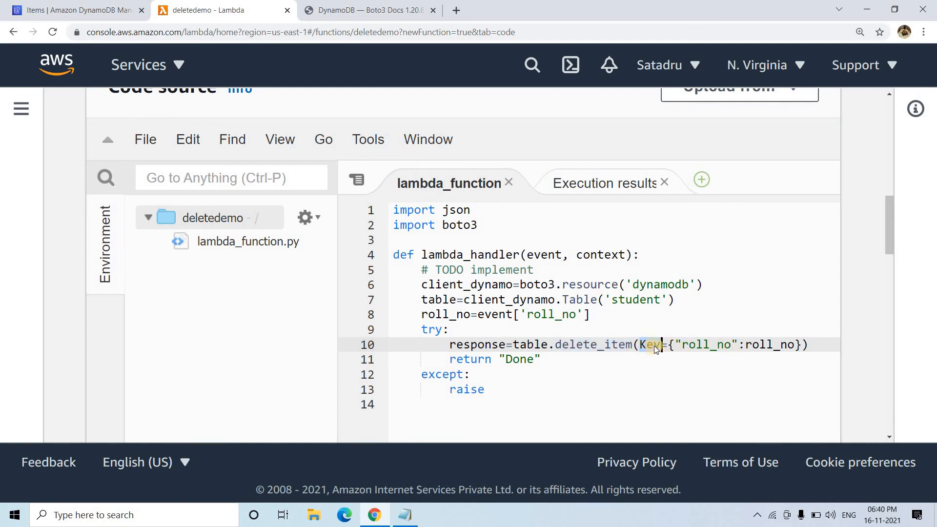
{"action": "double_click", "coordinate": [649, 344]}
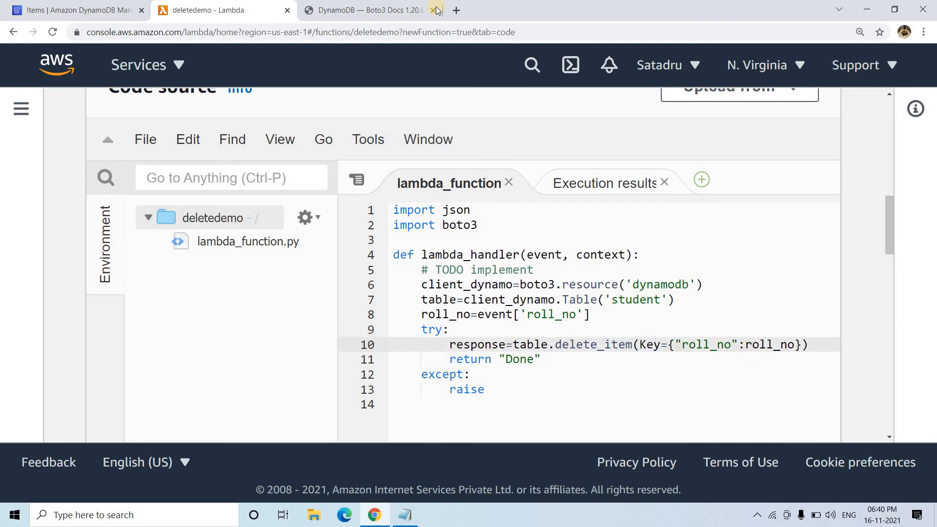
- Read the Boto3 delete_item description of deleting a single item
{"action": "left_click", "coordinate": [359, 10]}
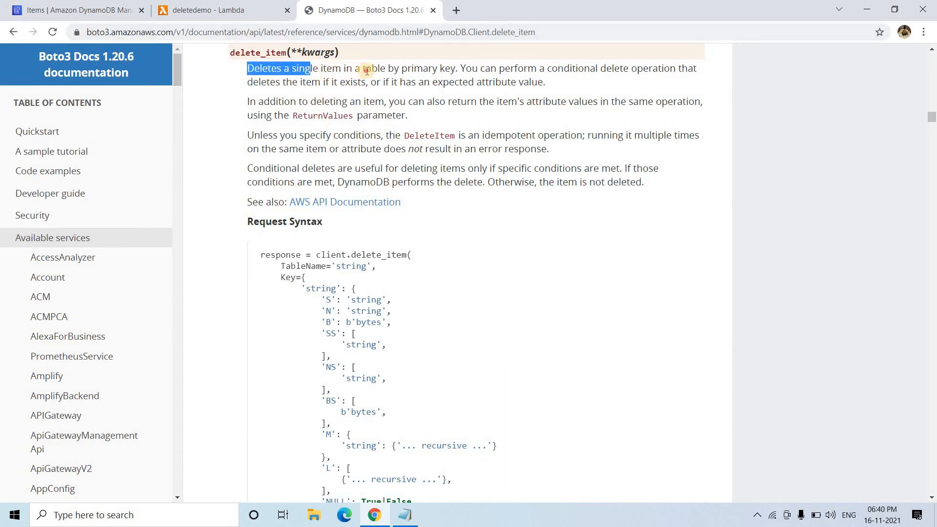
{"action": "left_click_drag", "start_coordinate": [311, 69], "coordinate": [457, 69]}
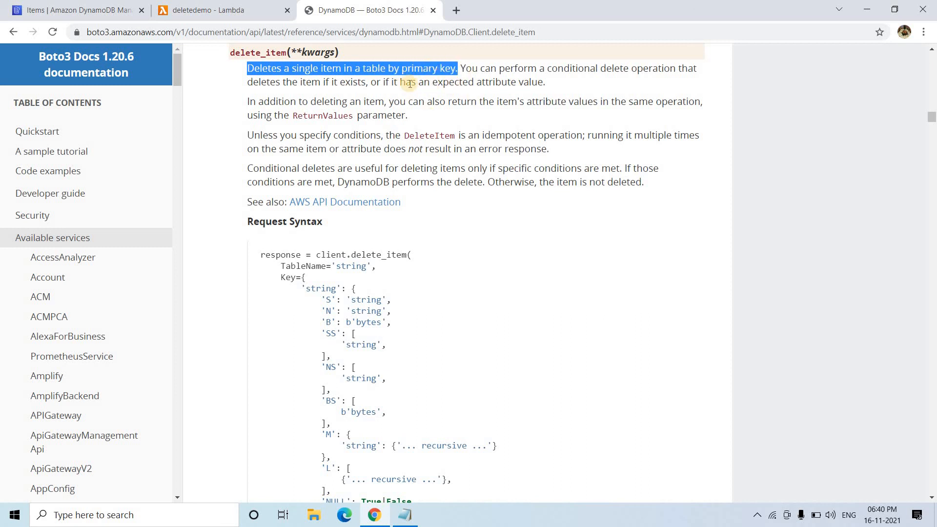
{"action": "scroll", "scroll_direction": "down", "scroll_amount": 3}
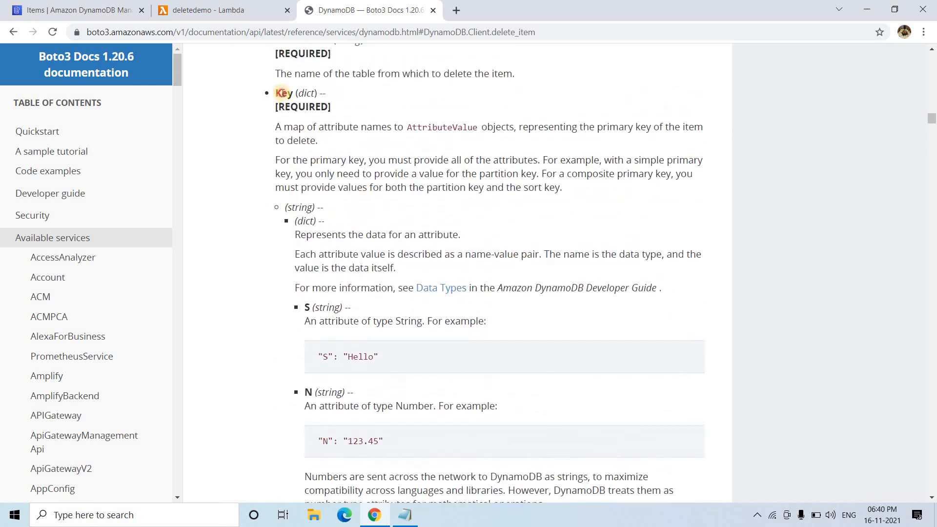
- Highlight the Key parameter and its partition and sort key requirements
{"action": "double_click", "coordinate": [283, 92]}
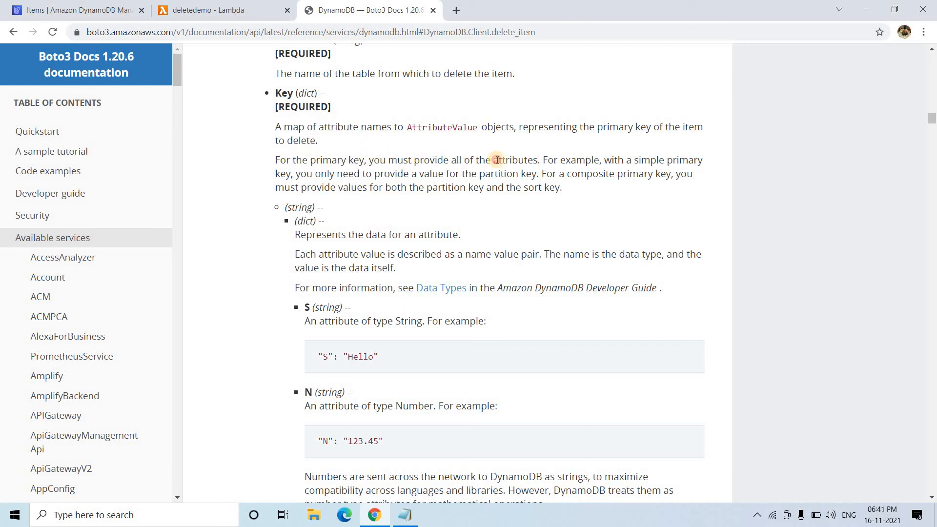
{"action": "left_click_drag", "start_coordinate": [388, 160], "coordinate": [538, 160]}
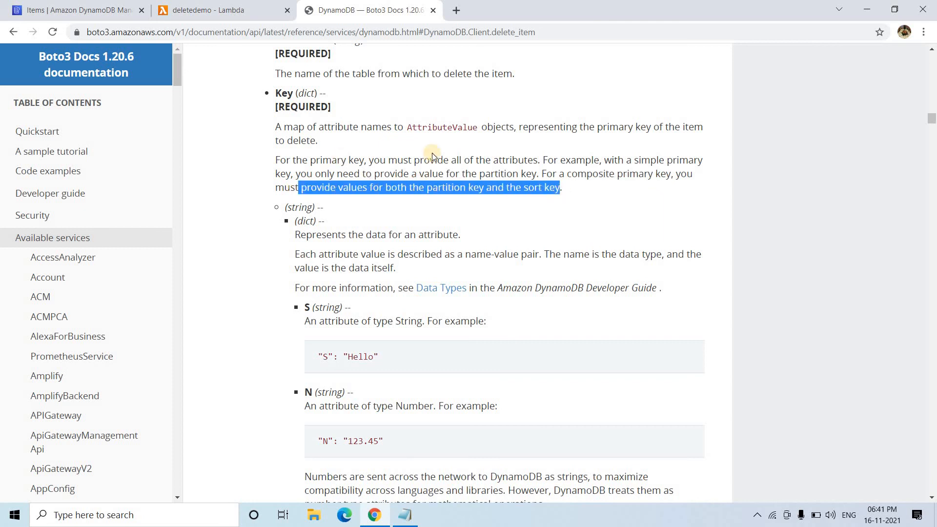
{"action": "left_click_drag", "start_coordinate": [430, 153], "coordinate": [356, 199]}
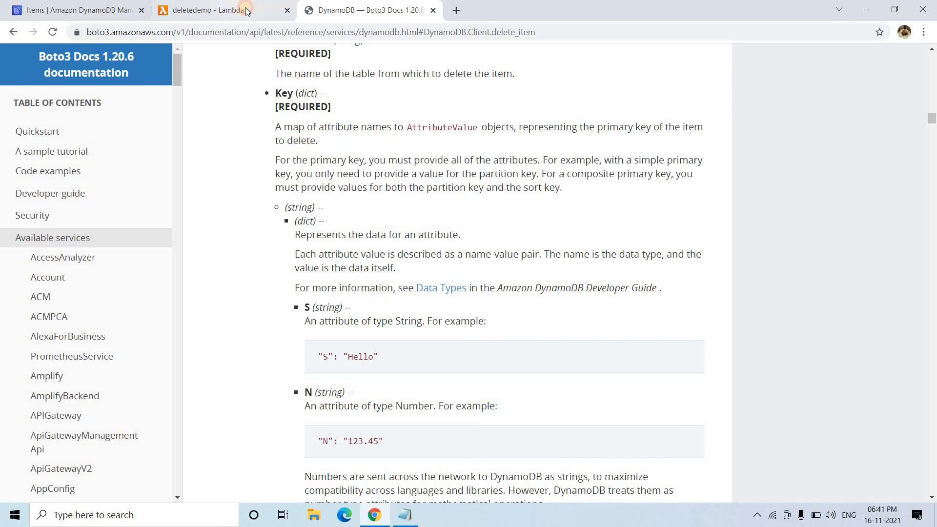
- Review the roll_no key in delete_item and deploy the deletedemo code
{"action": "left_click", "coordinate": [210, 10]}
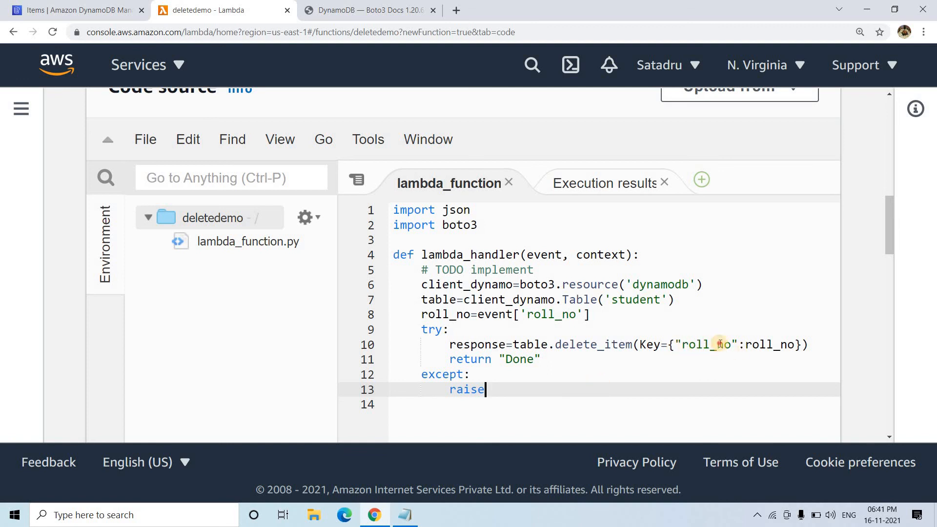
{"action": "double_click", "coordinate": [708, 344]}
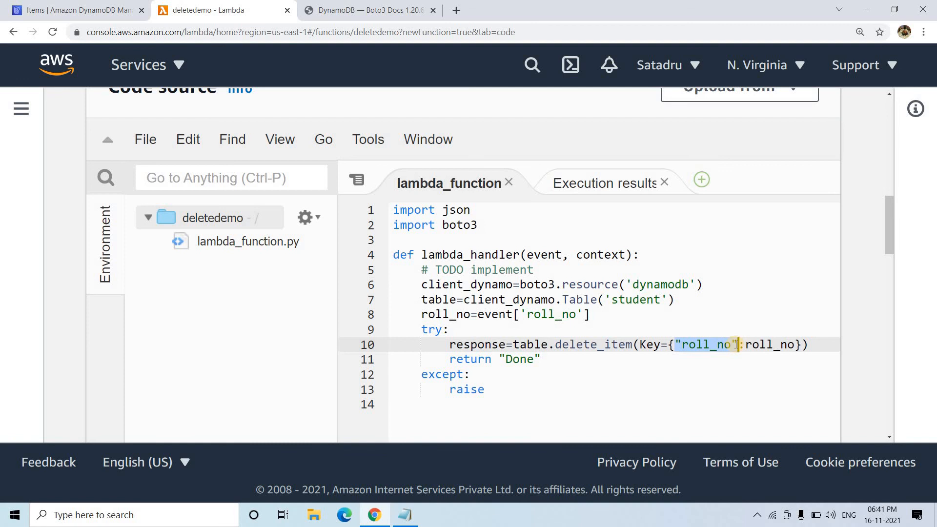
{"action": "double_click", "coordinate": [772, 344]}
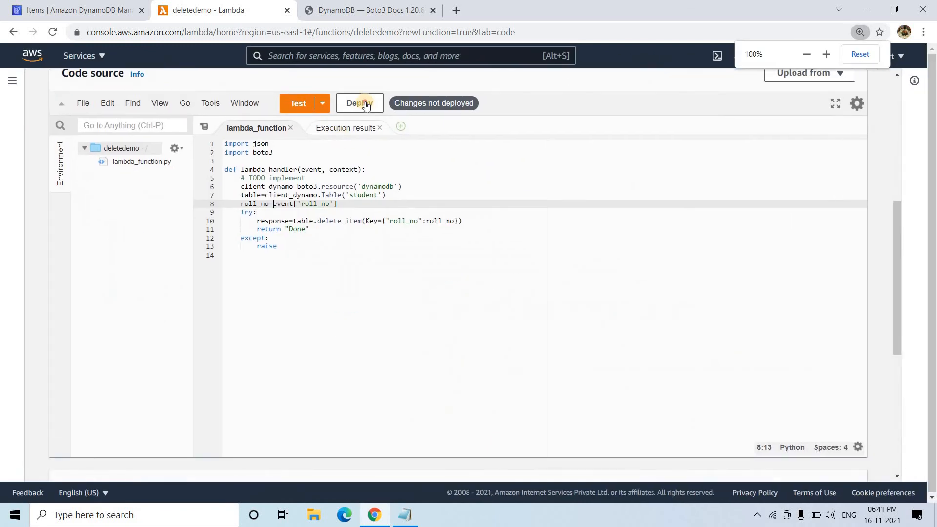
{"action": "left_click", "coordinate": [359, 103]}
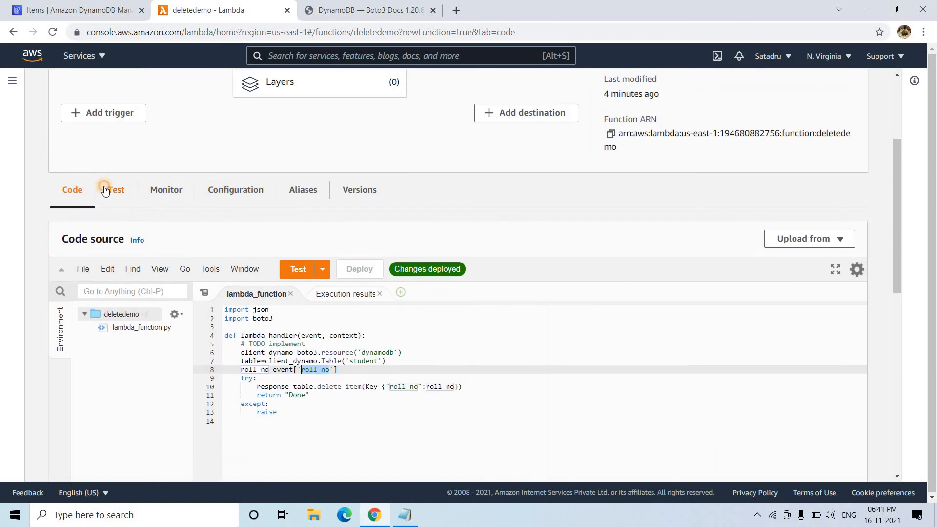
- Set the deletedemo test event to roll_no 1
{"action": "left_click", "coordinate": [116, 189]}
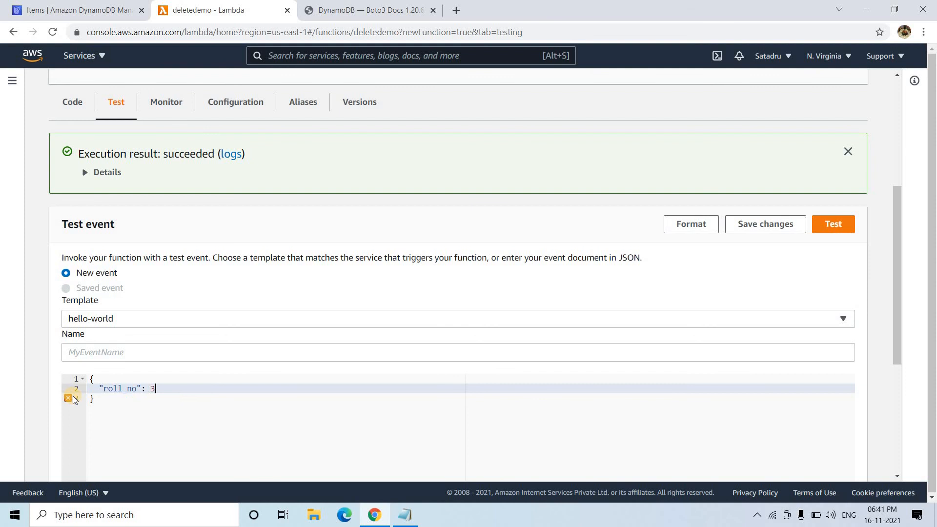
{"action": "key", "text": "Backspace"}
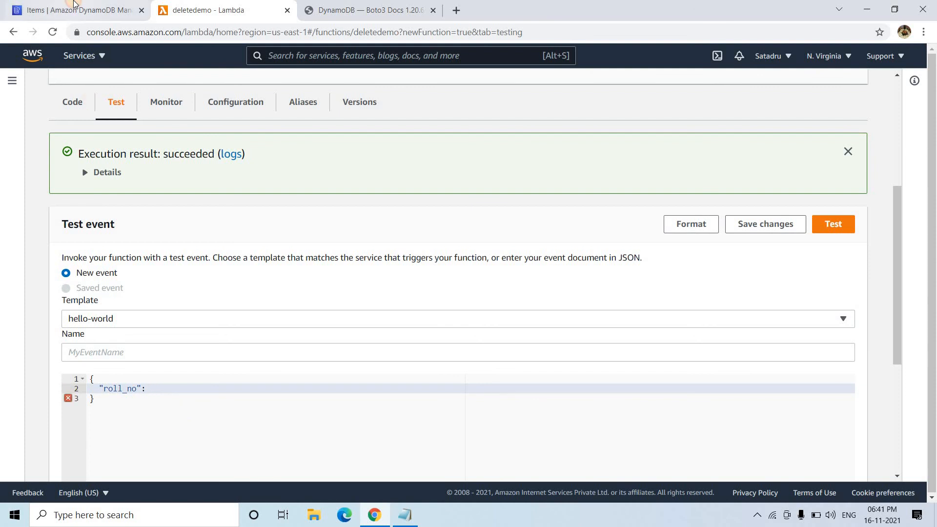
{"action": "left_click", "coordinate": [71, 11]}
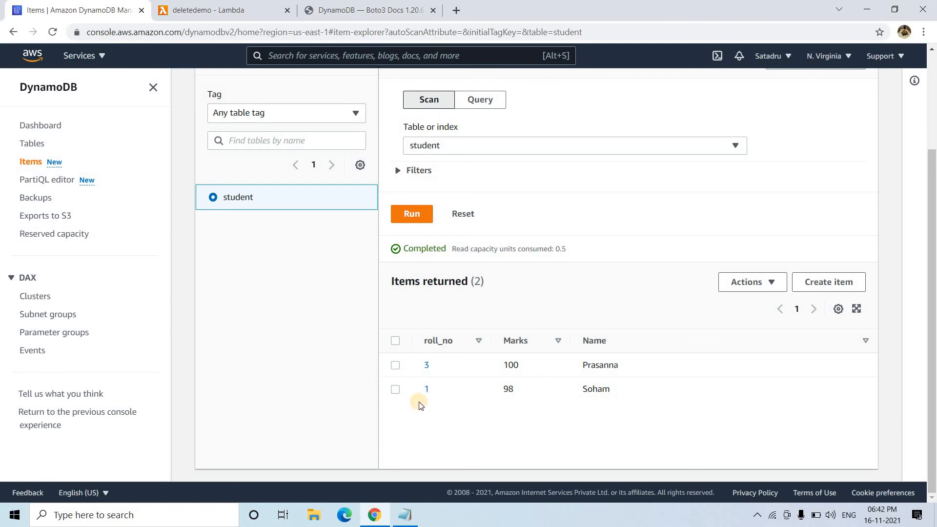
{"action": "left_click", "coordinate": [206, 10]}
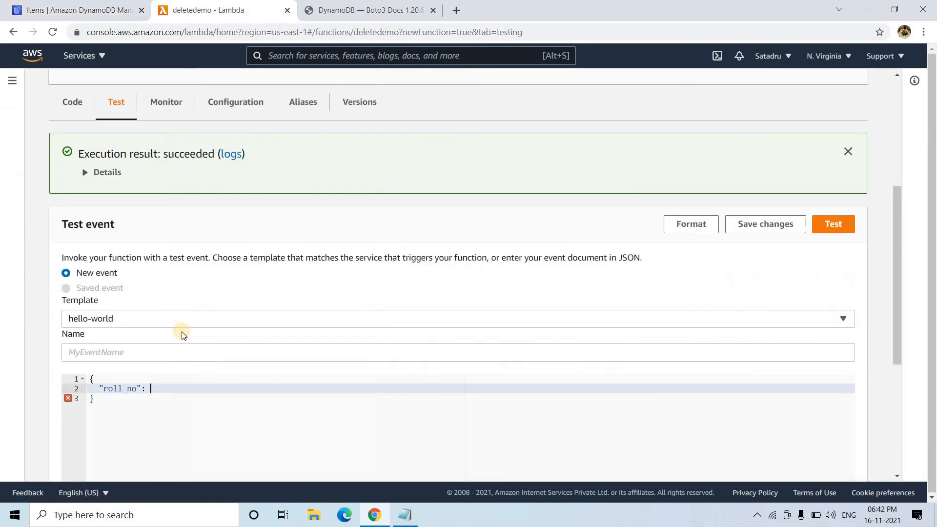
{"action": "type", "text": "1"}
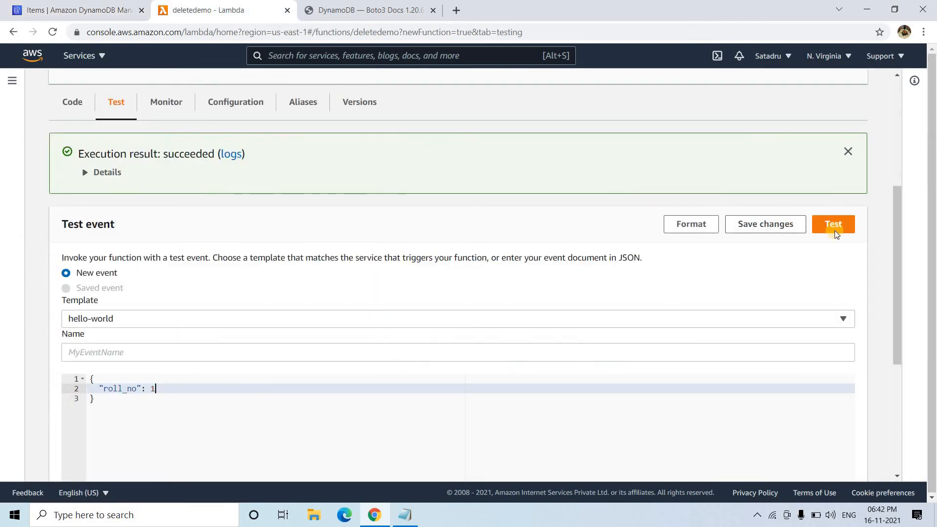
- Run the test and refresh the student table, leaving only Prasanna
{"action": "left_click", "coordinate": [832, 223]}
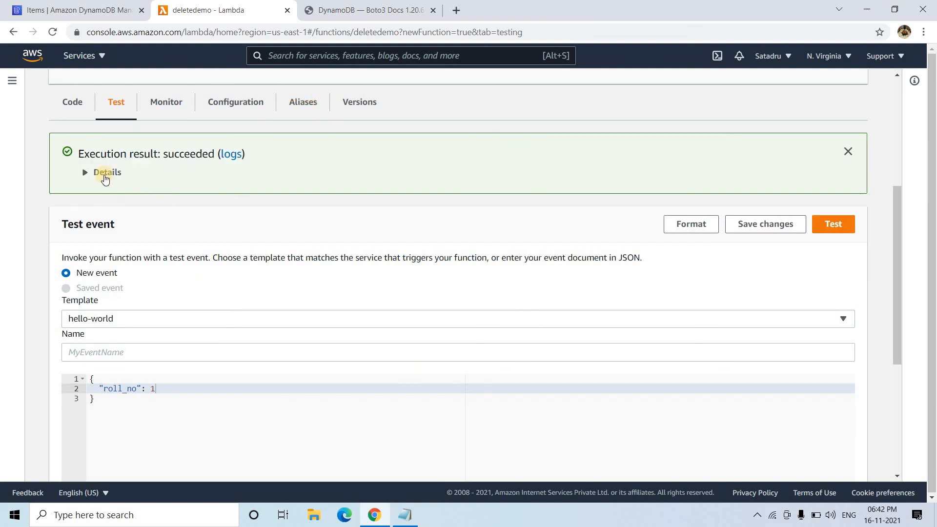
{"action": "left_click", "coordinate": [107, 172]}
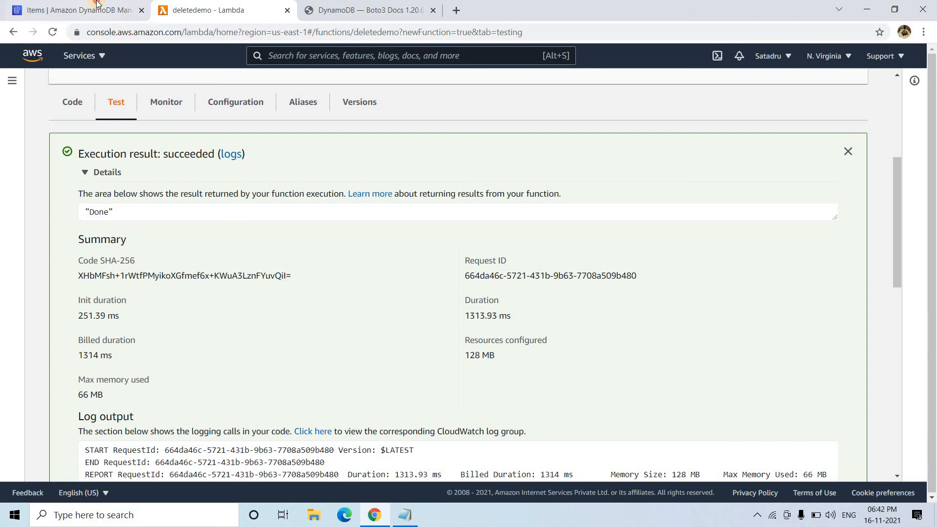
{"action": "left_click", "coordinate": [75, 10]}
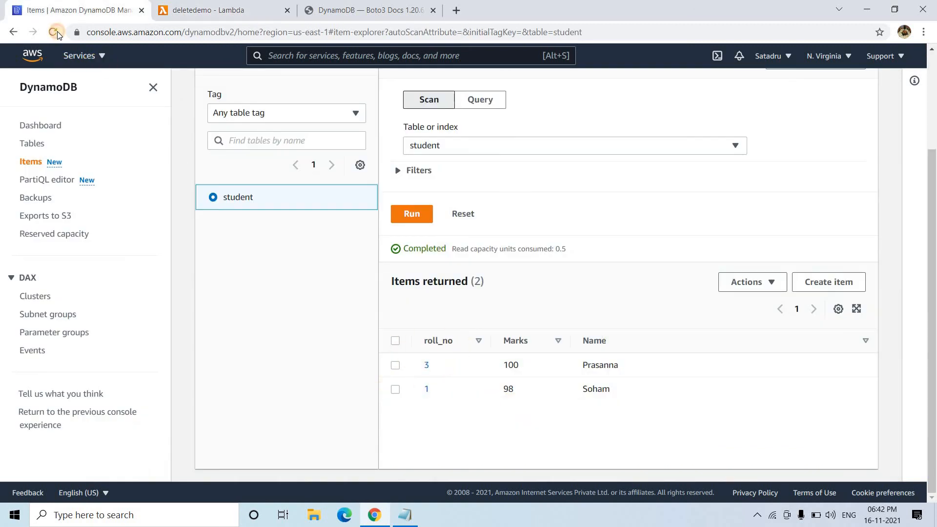
{"action": "left_click", "coordinate": [56, 32]}
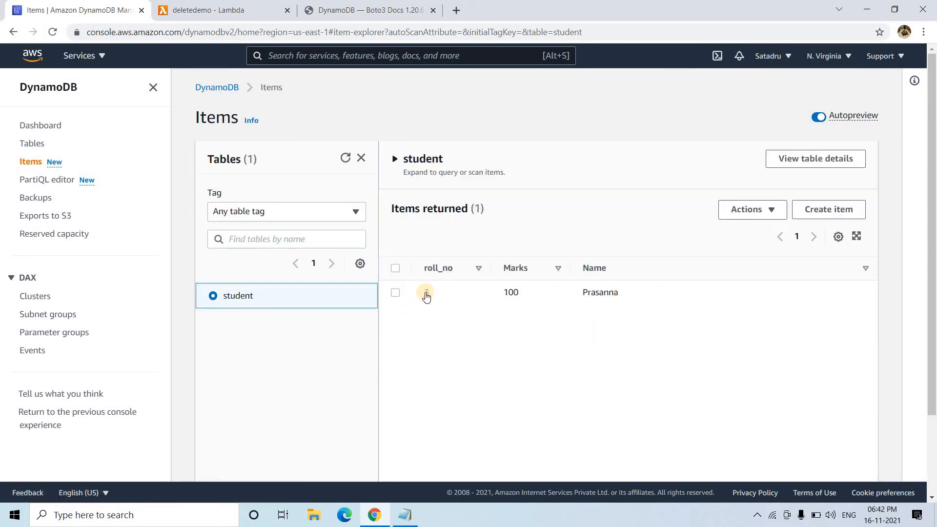
- Run deletedemo with roll_no 3, then reopen the lambda_function code
{"action": "left_click", "coordinate": [222, 11]}
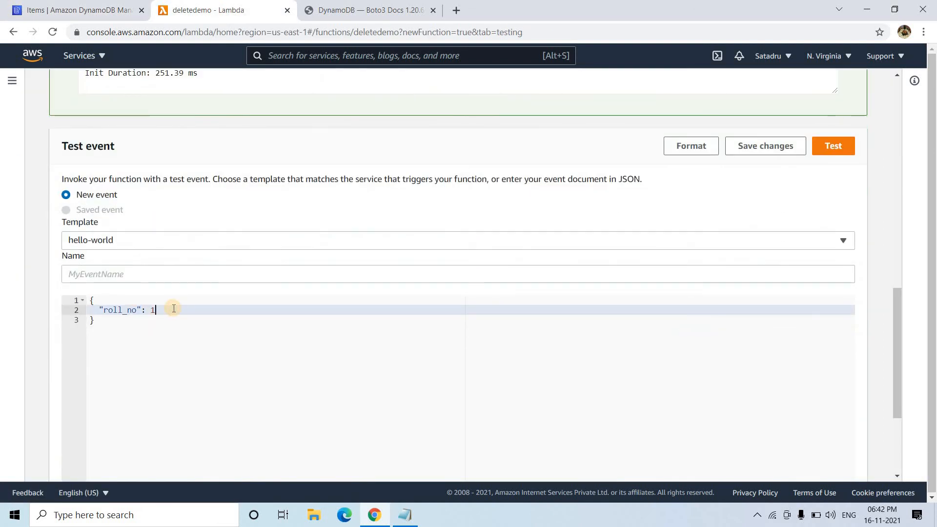
{"action": "type", "text": "3"}
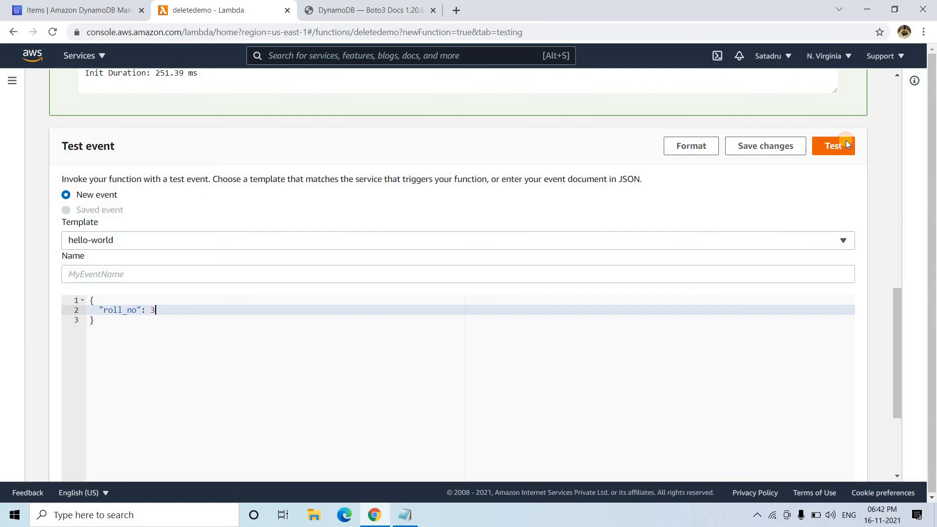
{"action": "left_click", "coordinate": [833, 145]}
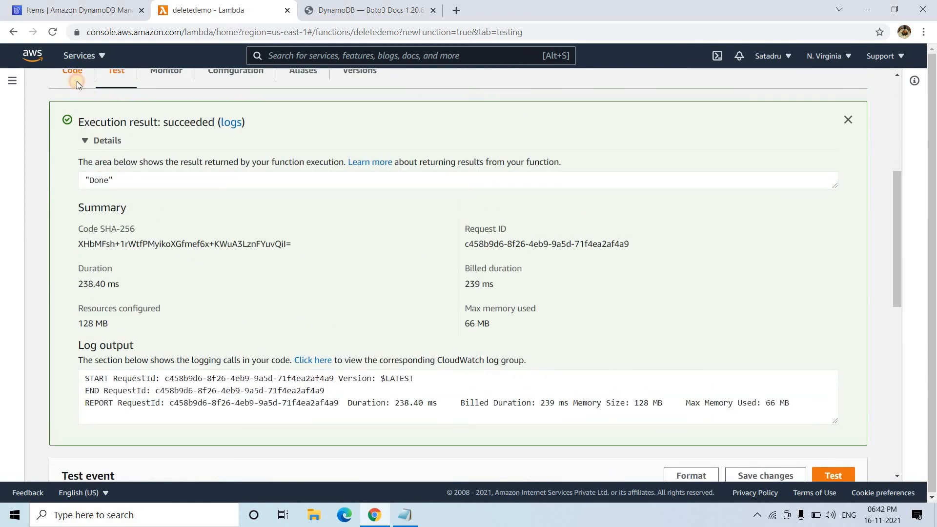
{"action": "left_click", "coordinate": [71, 72]}
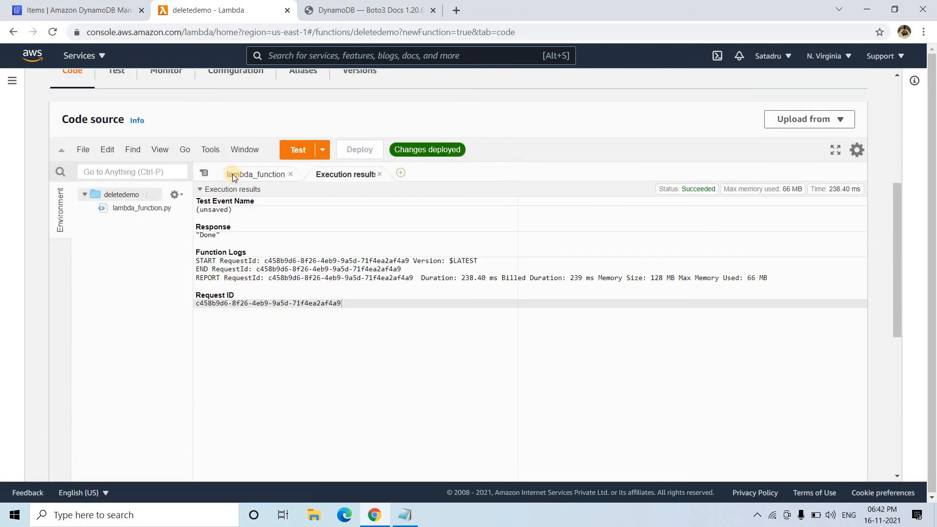
{"action": "left_click", "coordinate": [257, 174]}
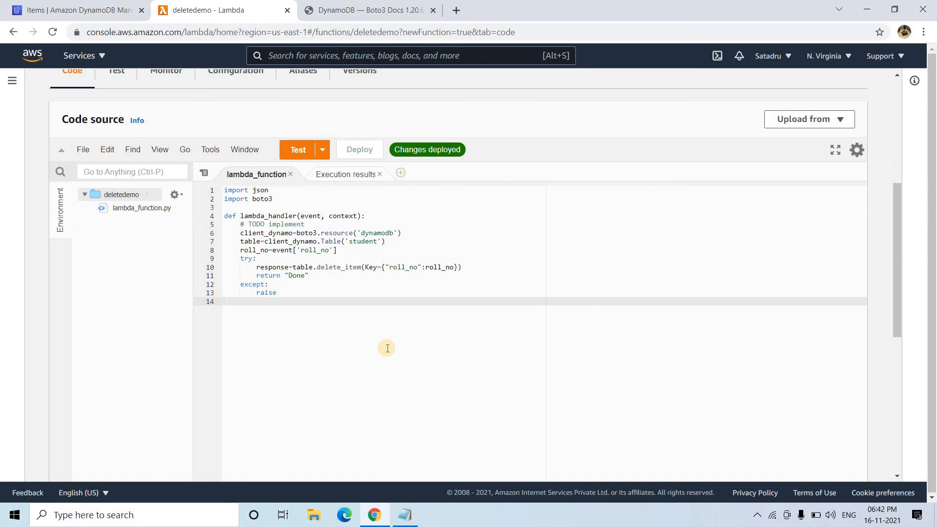